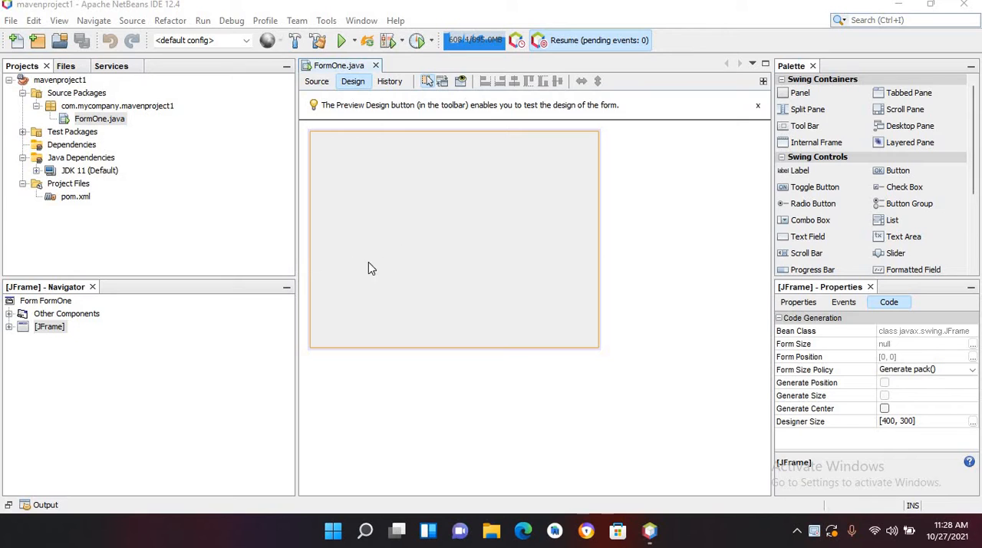
mouse_move(409, 267)
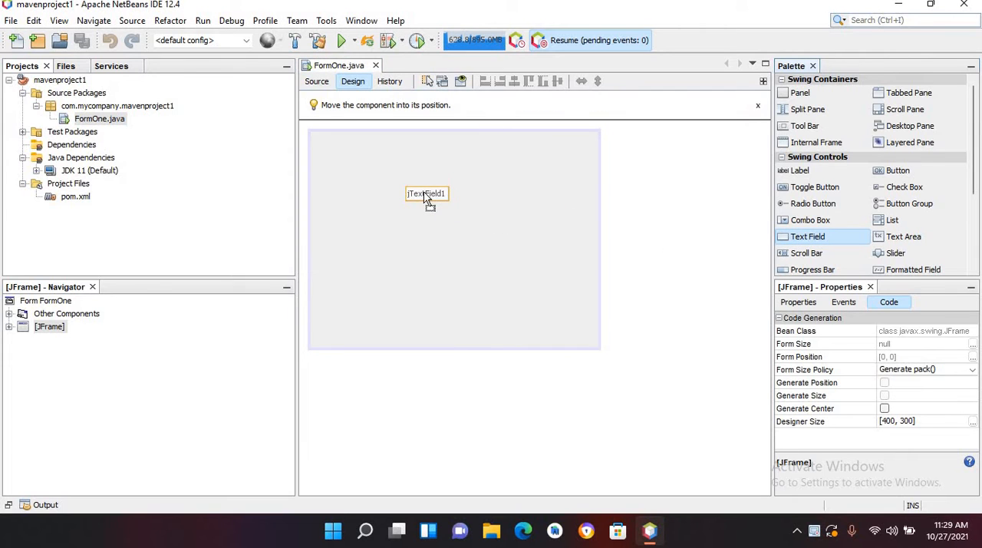
- Place the first text field on FormOne with a button dropped beneath it
left_click(427, 192)
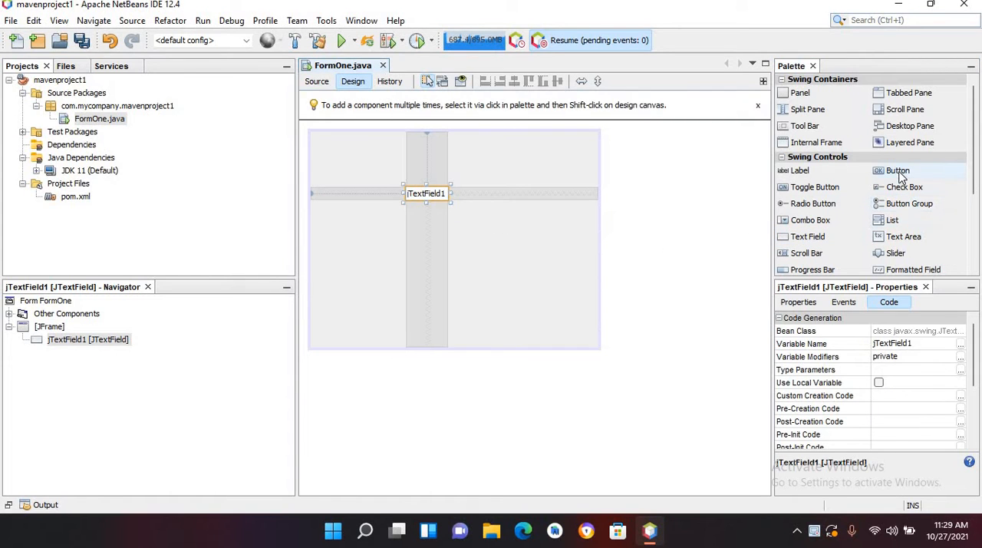
left_click(898, 171)
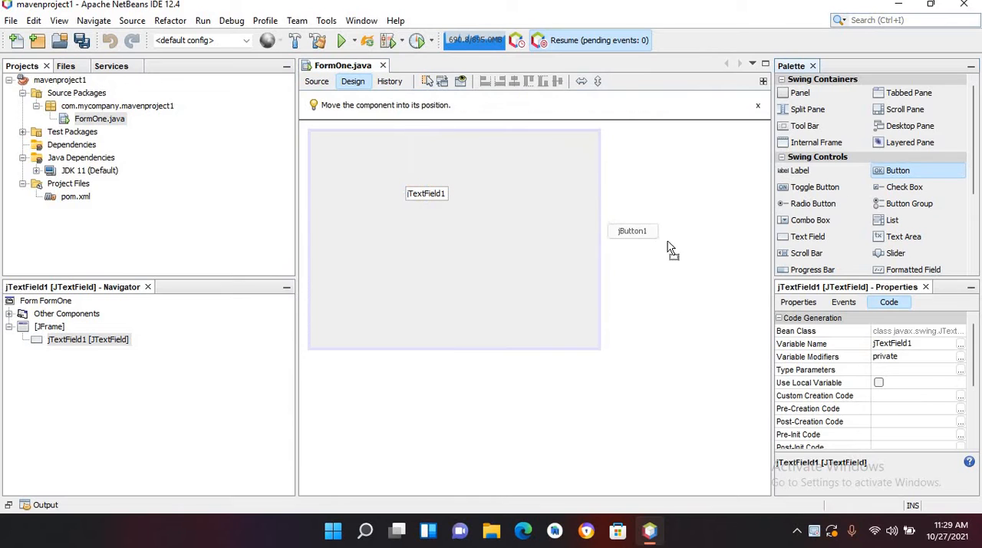
left_click_drag(632, 230, 422, 245)
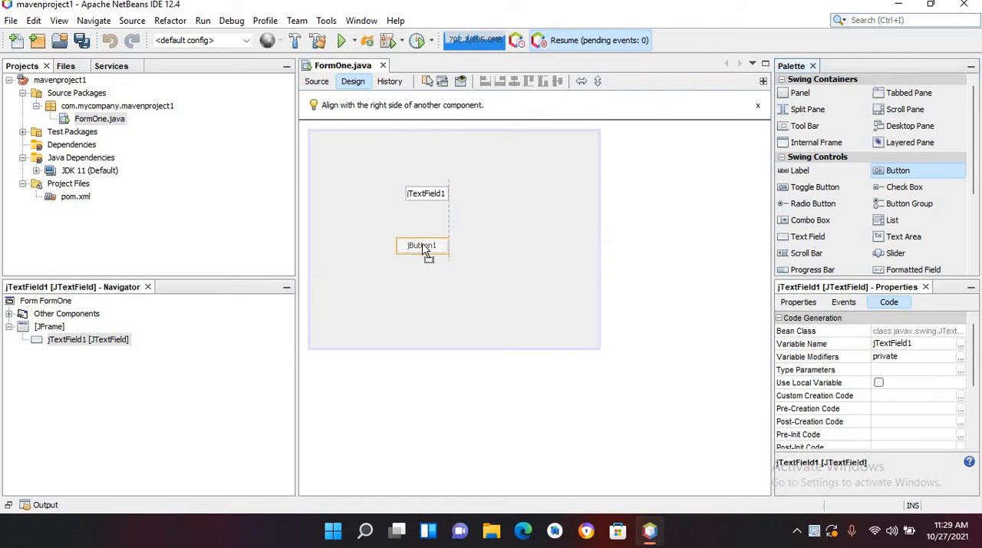
left_click(423, 246)
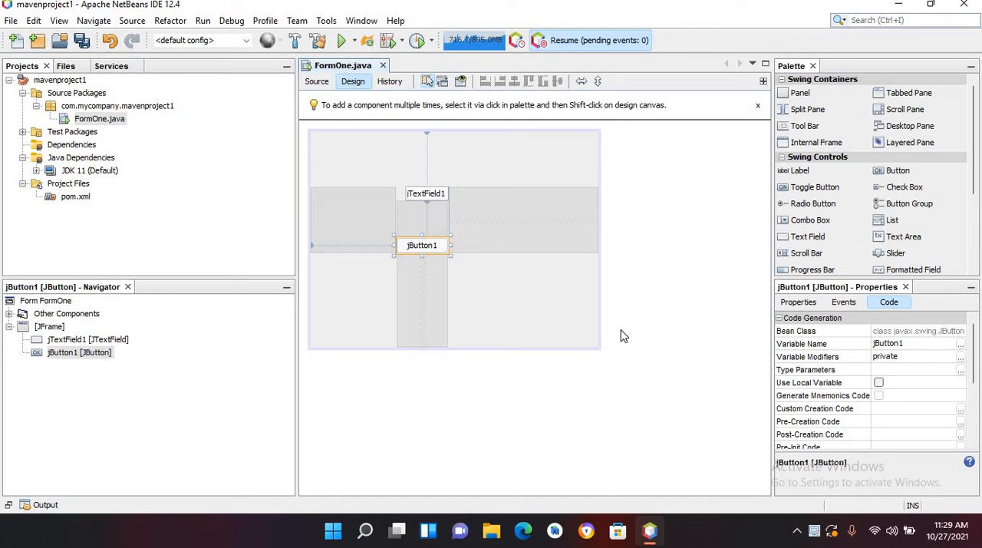
mouse_move(807, 236)
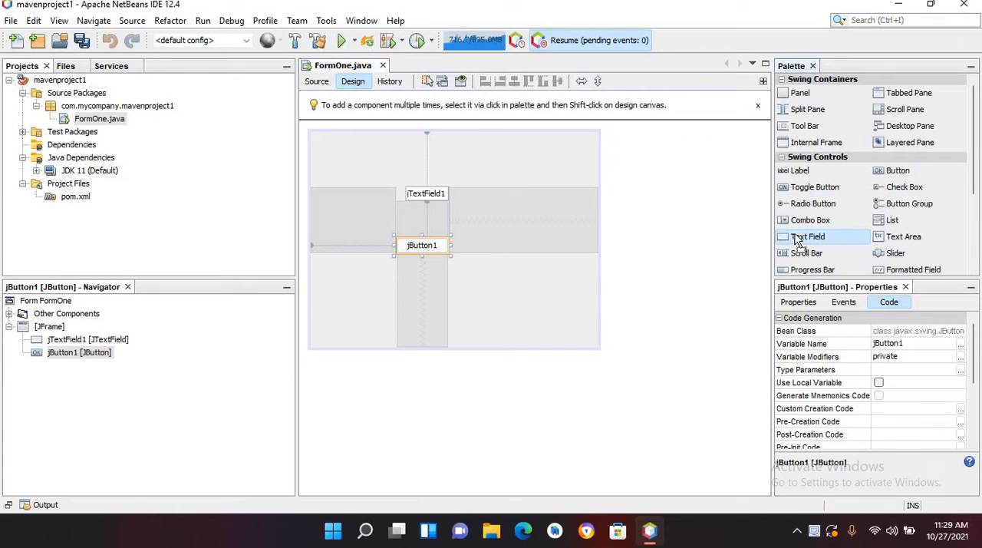
- Add a second text field between the first field and the button, then widen it
left_click(807, 236)
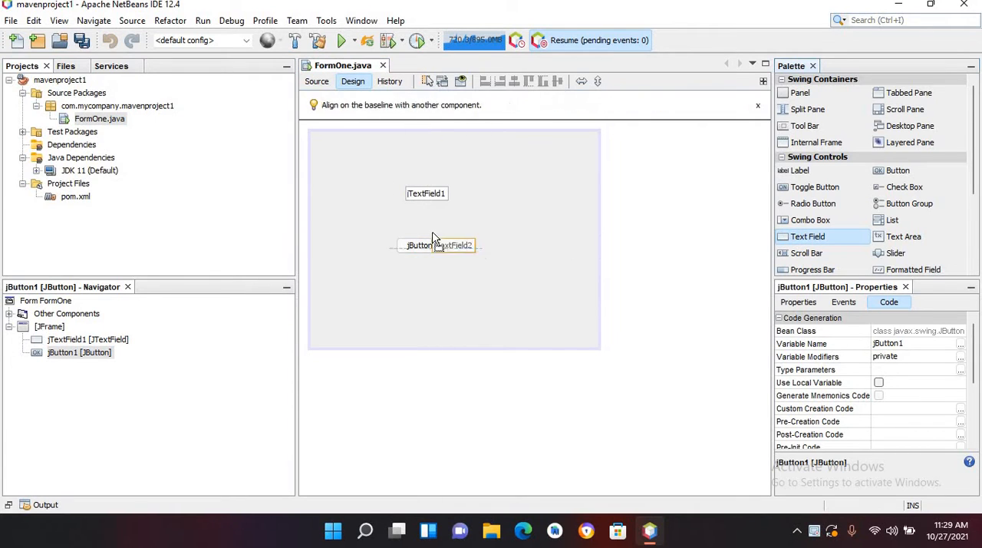
left_click_drag(457, 246, 427, 211)
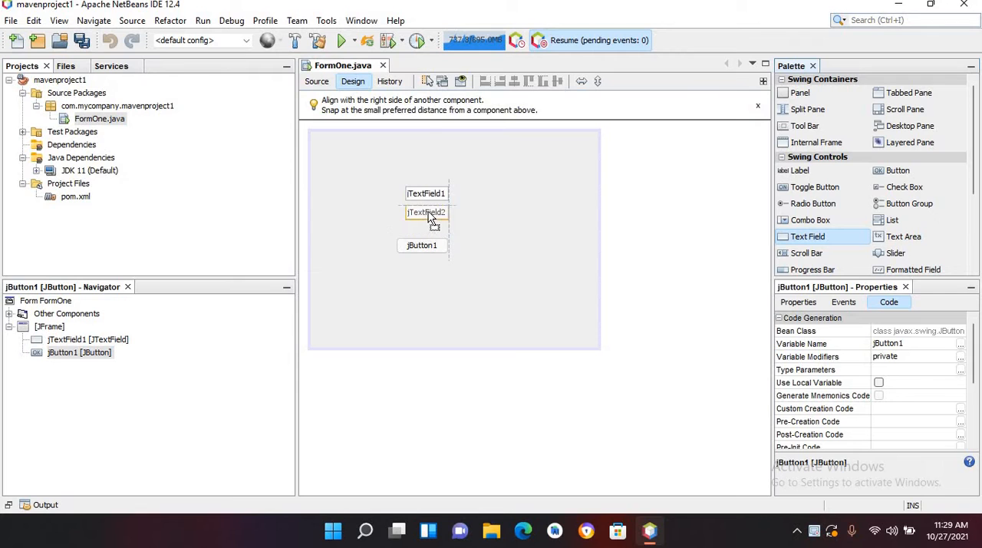
left_click(427, 212)
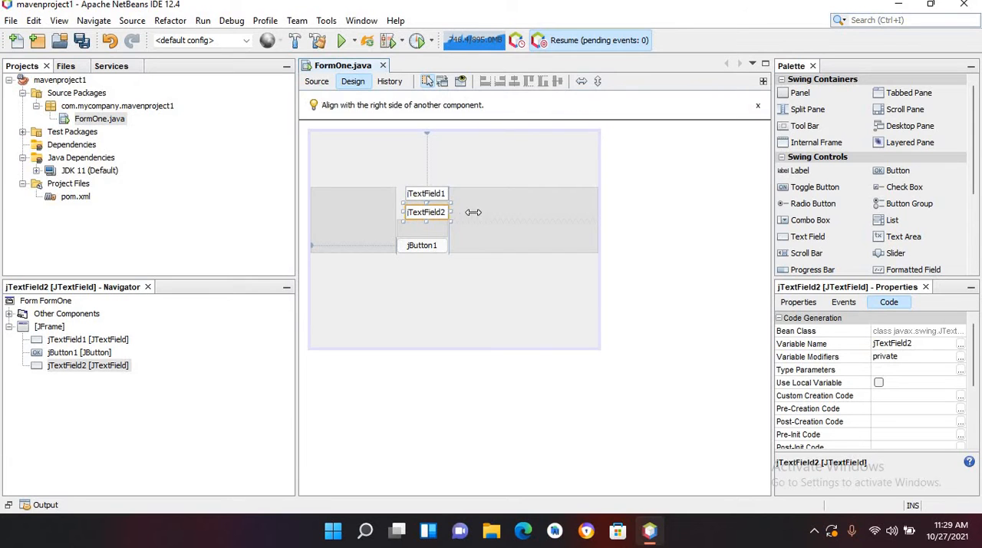
left_click_drag(473, 211, 510, 212)
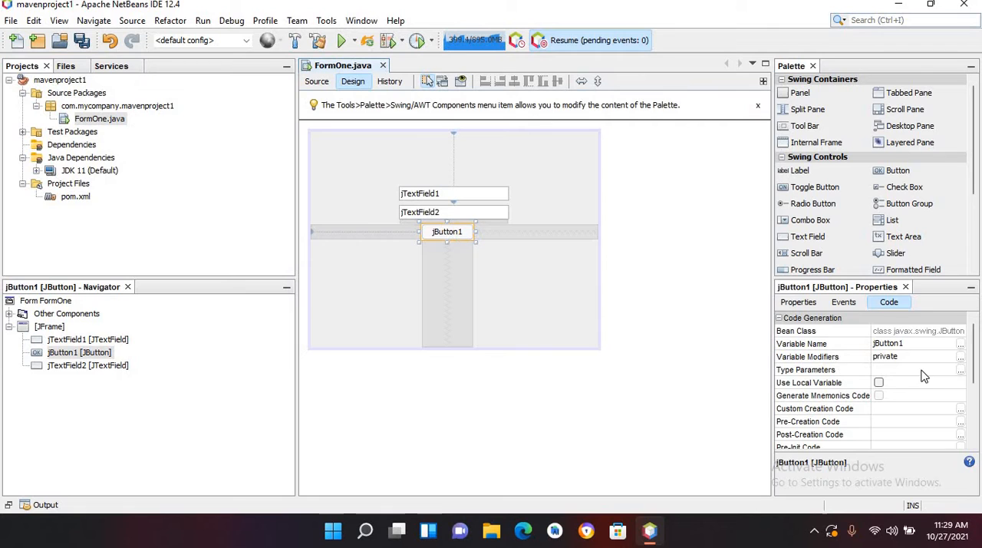
mouse_move(921, 350)
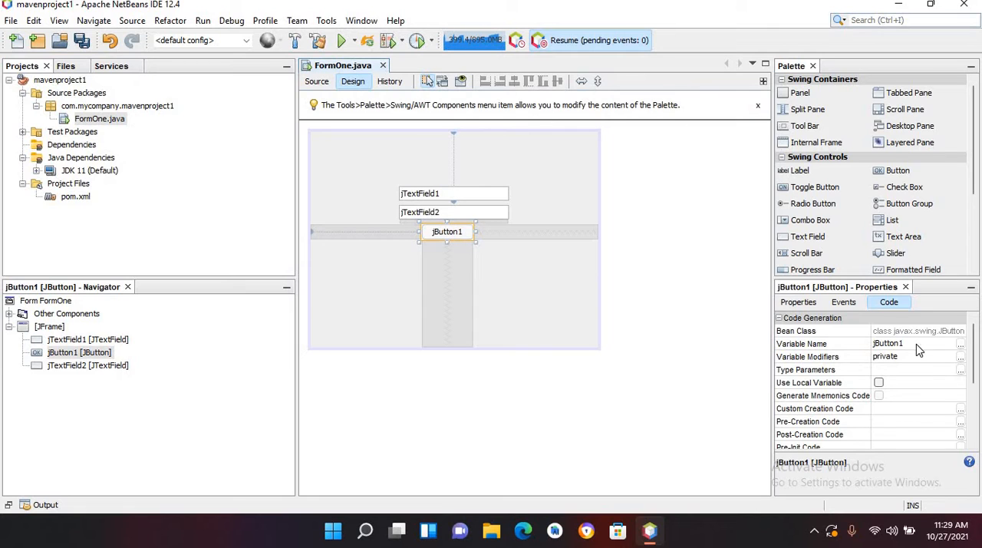
- Rename the button variable to sendData and set its caption to Send Data
double_click(888, 344)
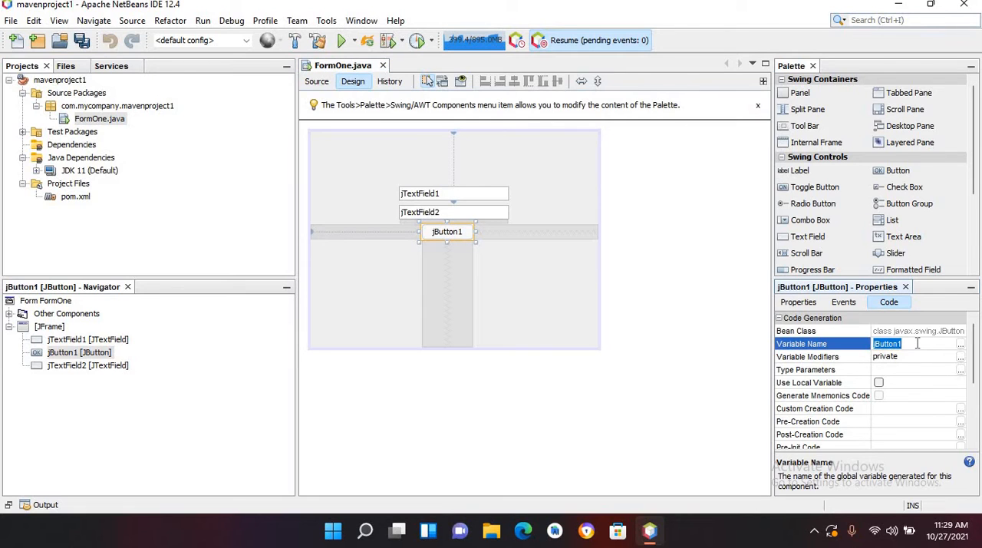
key("Delete")
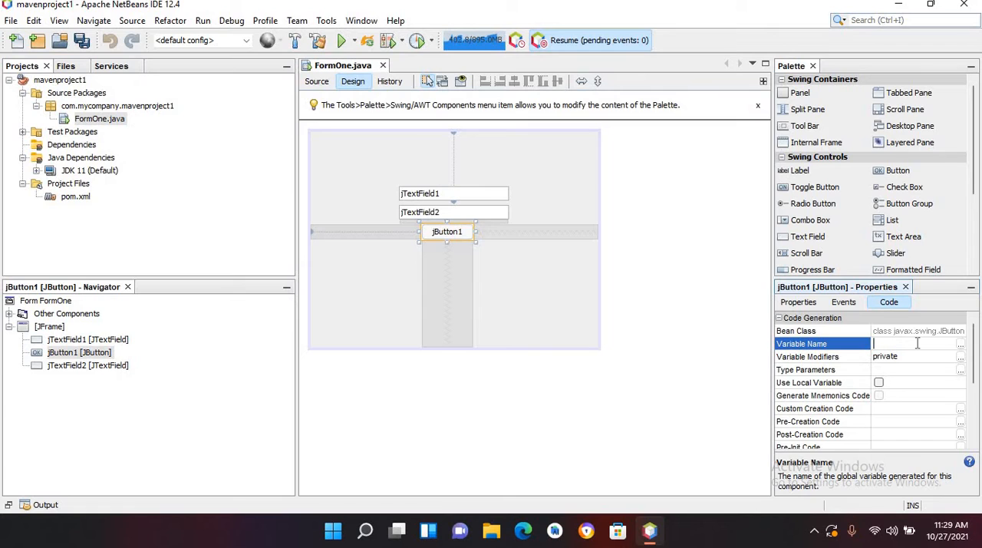
type("sendData")
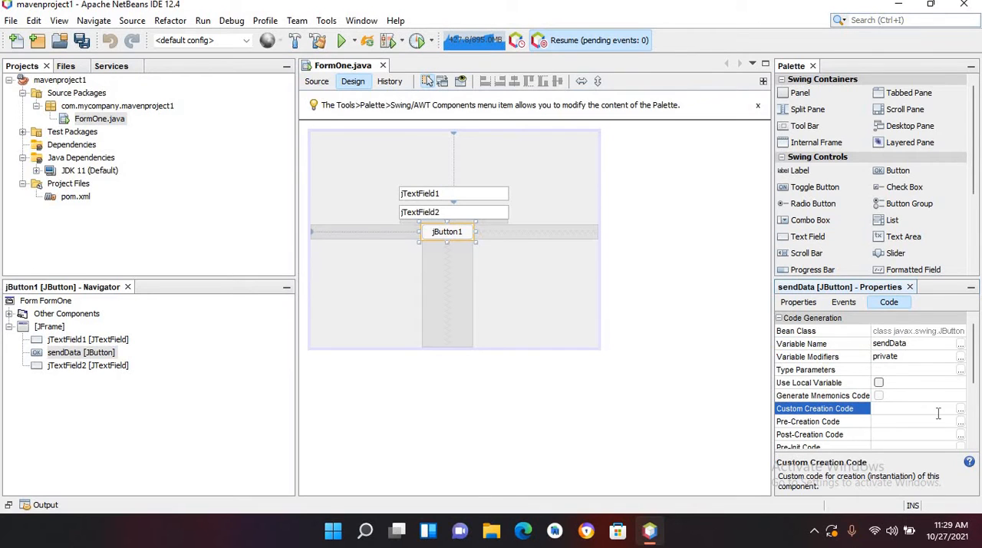
scroll("down", 3)
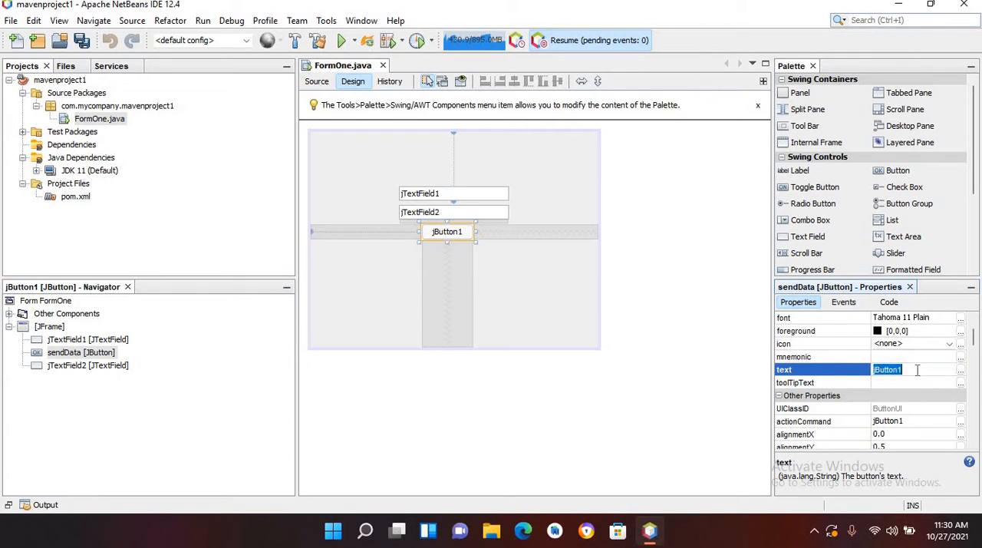
key("Delete")
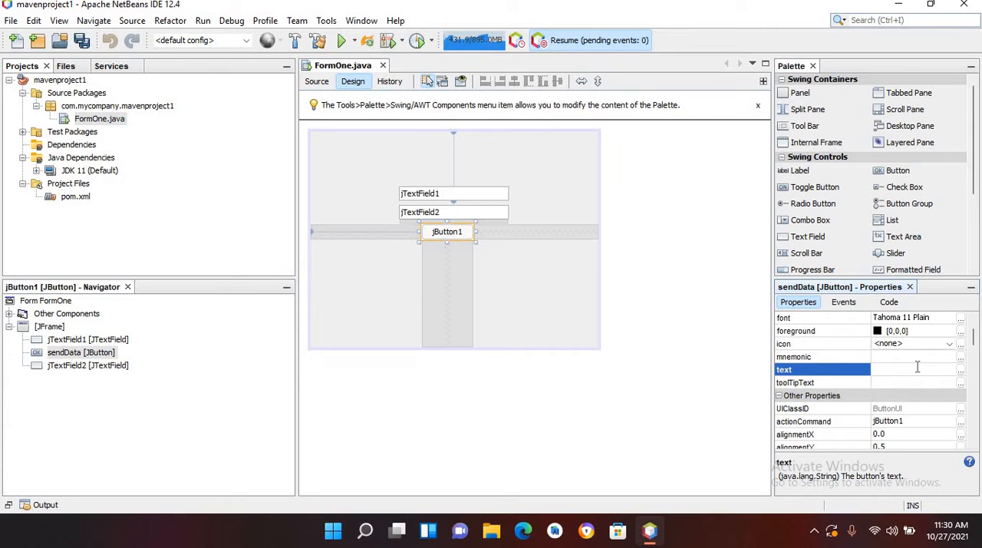
type("Send Data")
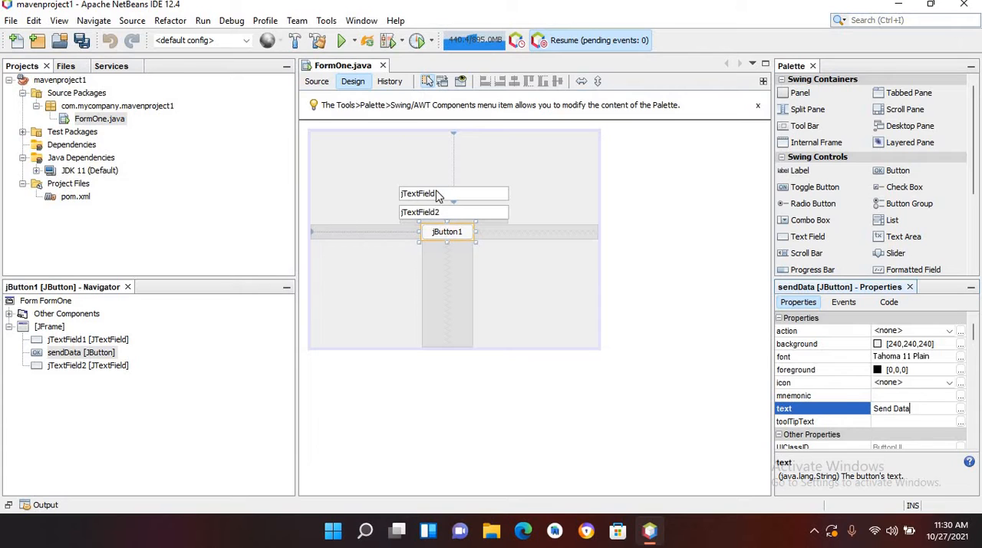
- Select the first text field and begin clearing its default text
left_click(453, 194)
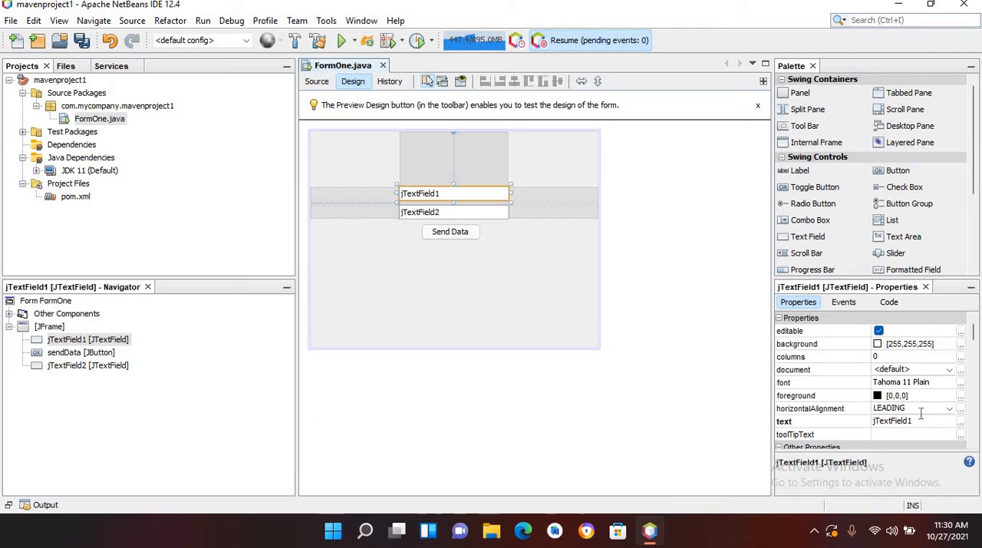
left_click(949, 408)
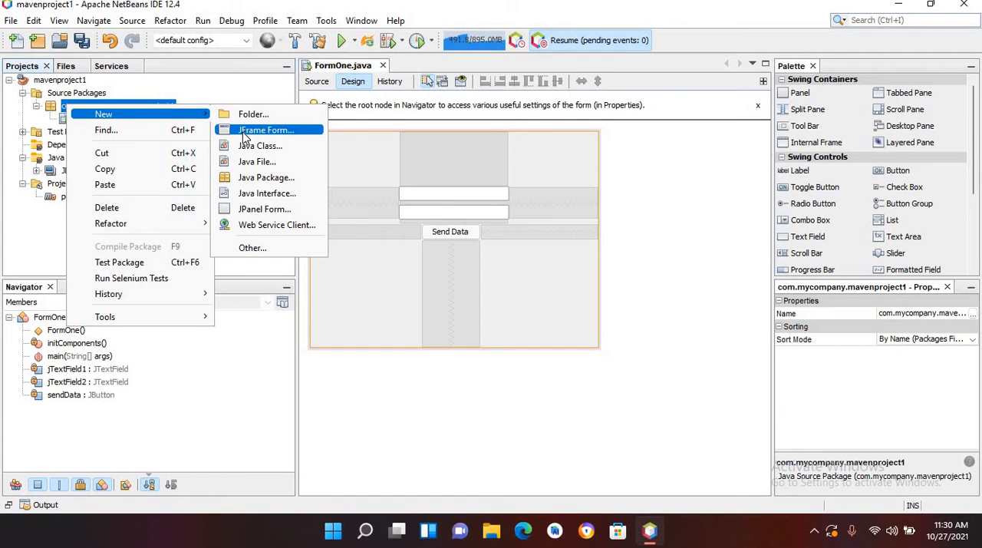
- Create a new JFrame form named FormTwo in the package
left_click(267, 129)
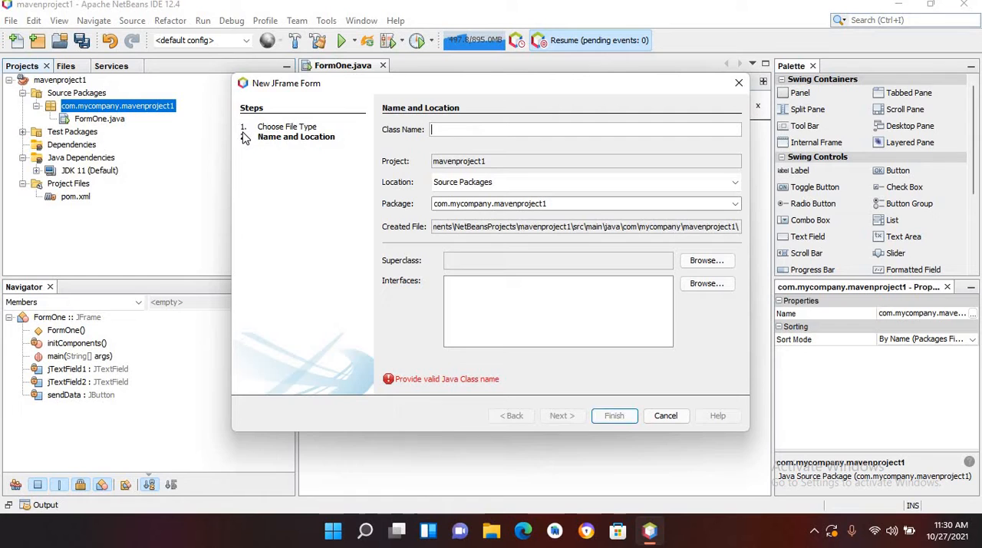
type("F")
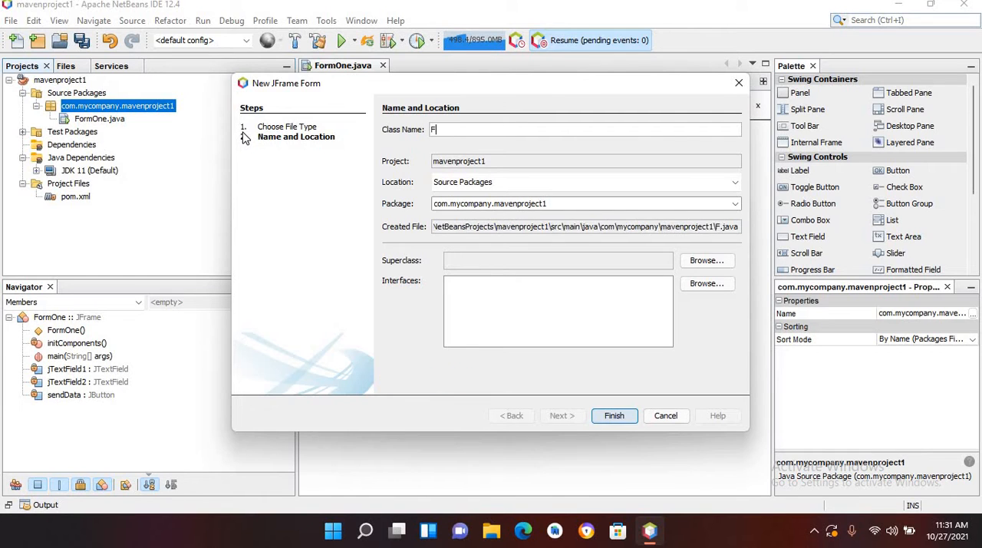
type("ormTwo")
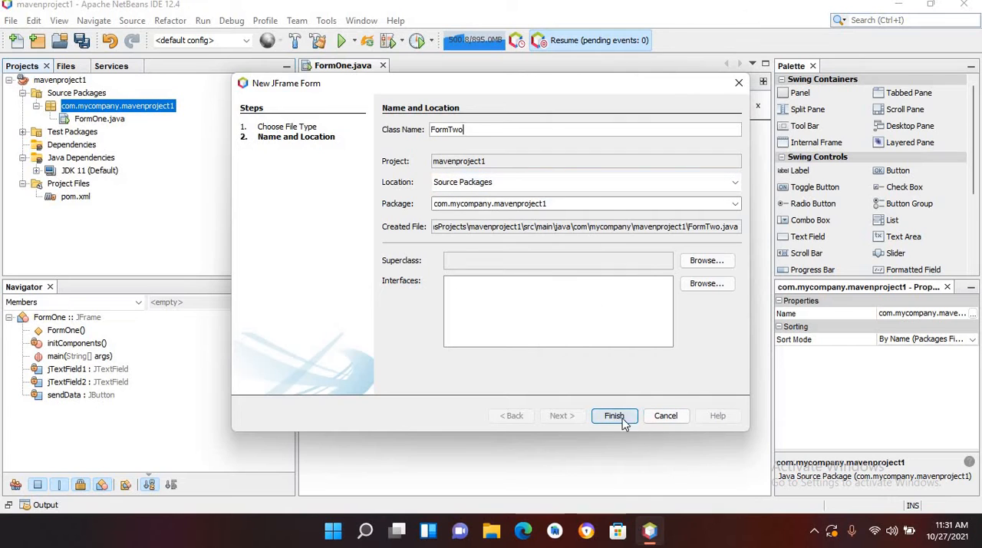
left_click(614, 415)
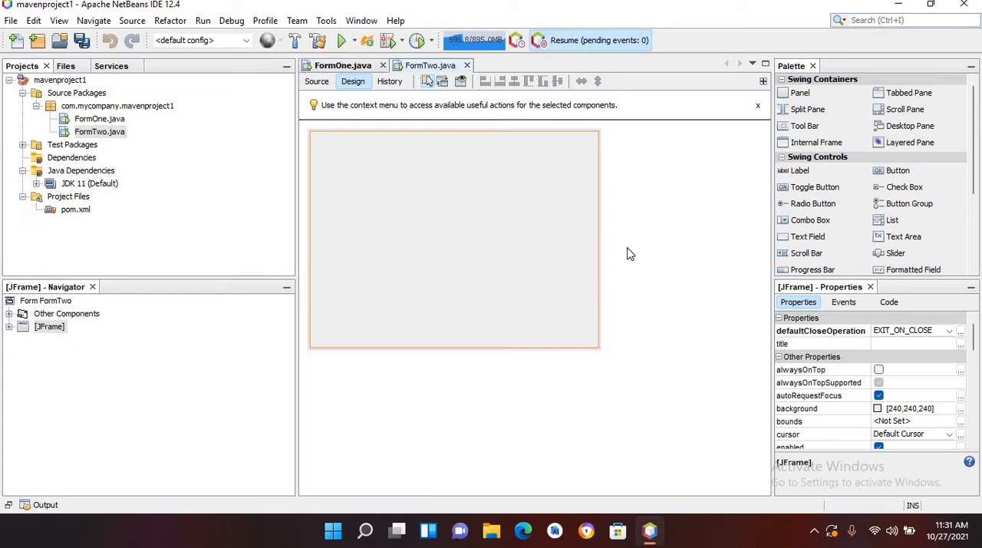
mouse_move(791, 167)
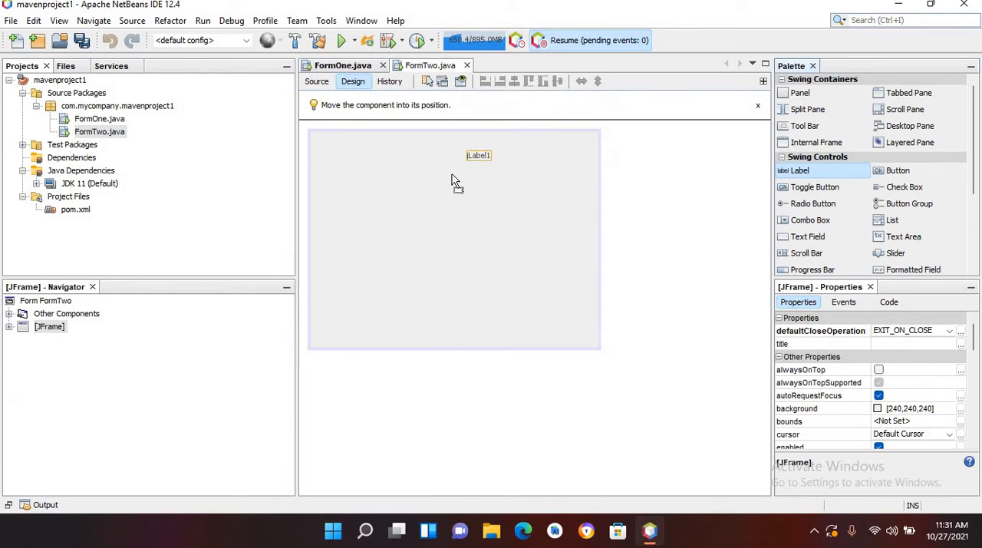
- Place two labels stacked vertically on the FormTwo form
left_click(415, 207)
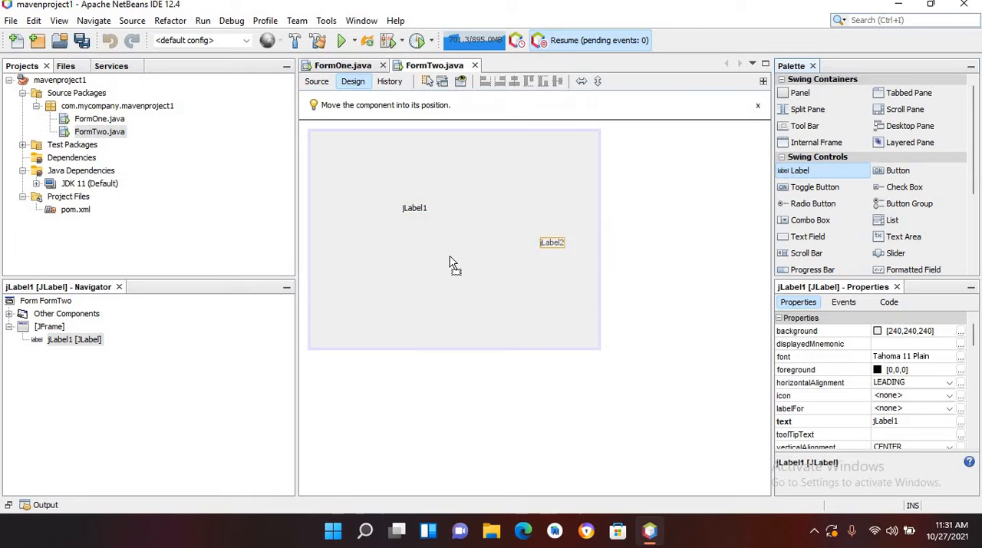
left_click_drag(553, 243, 414, 233)
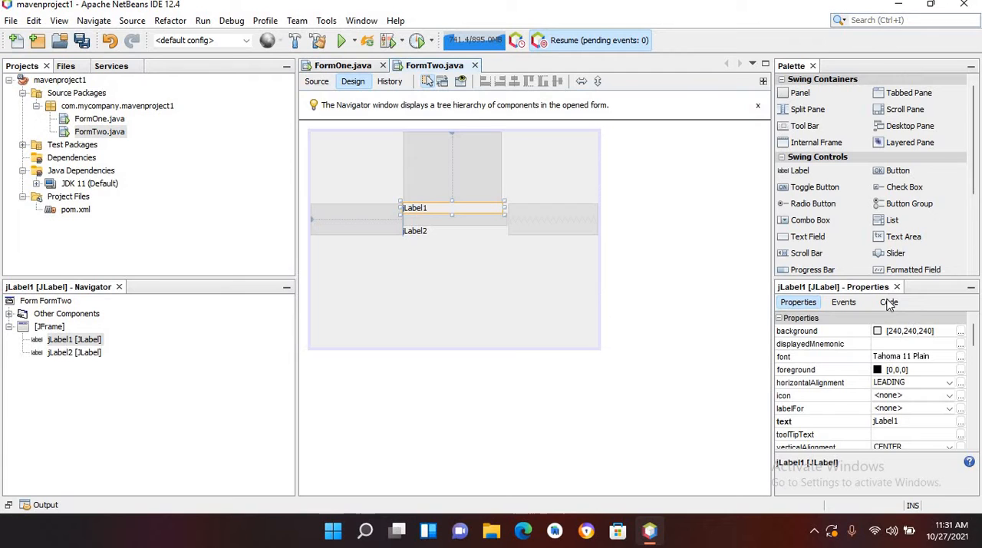
- Set jLabel1's variable access modifier to public
left_click(889, 303)
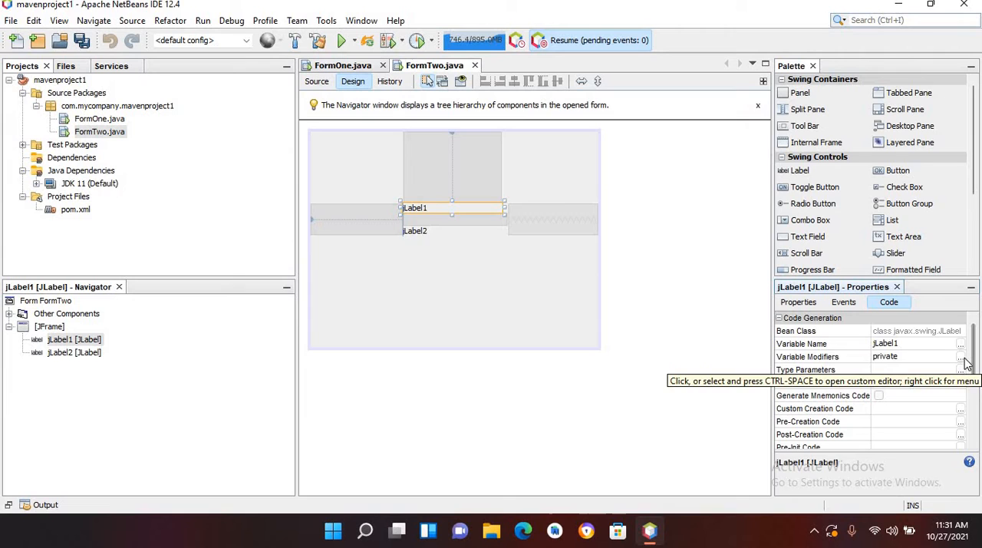
left_click(961, 356)
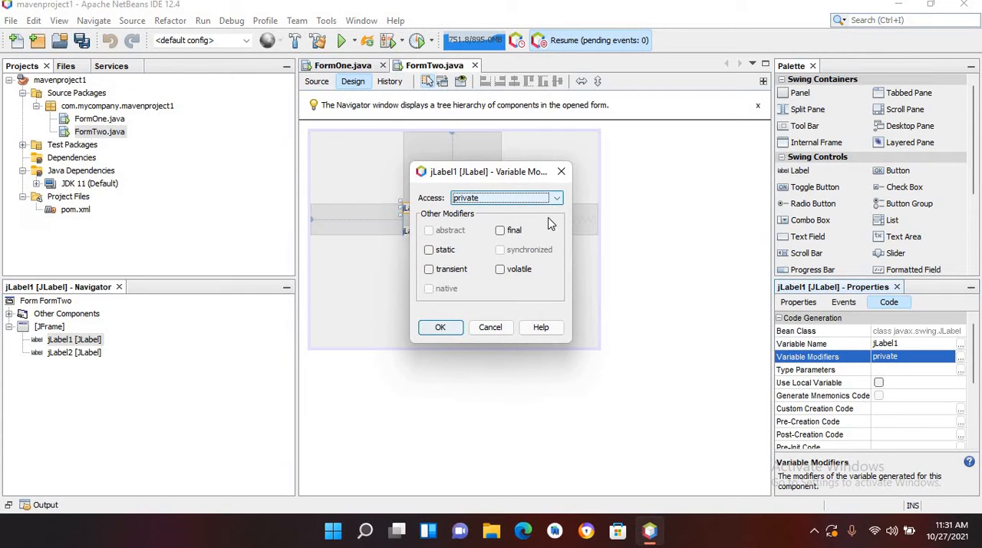
left_click(556, 198)
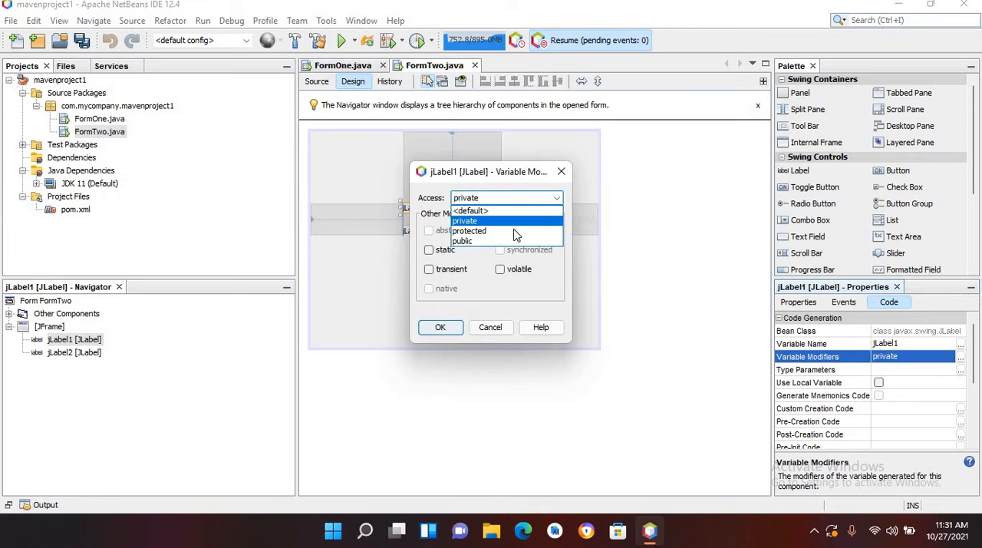
left_click(462, 239)
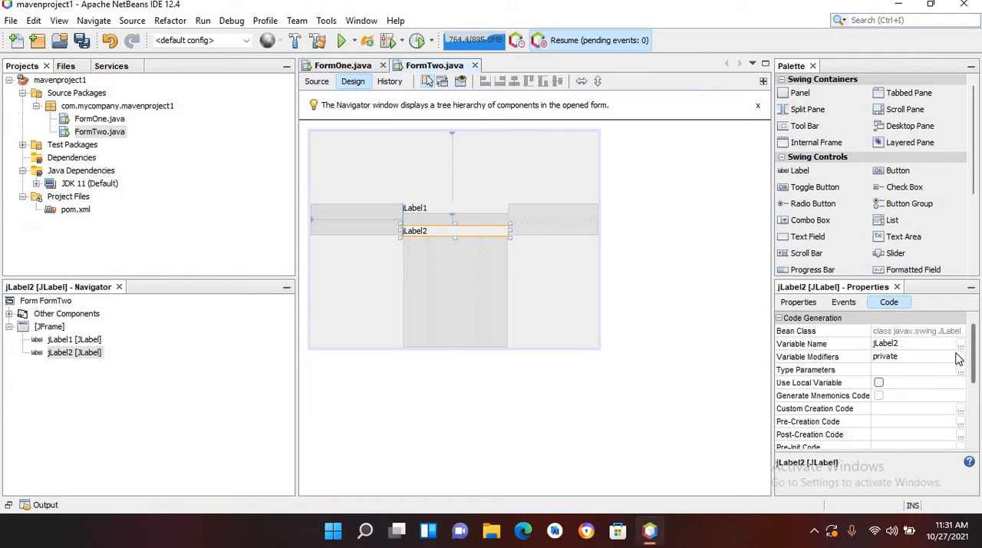
mouse_move(960, 353)
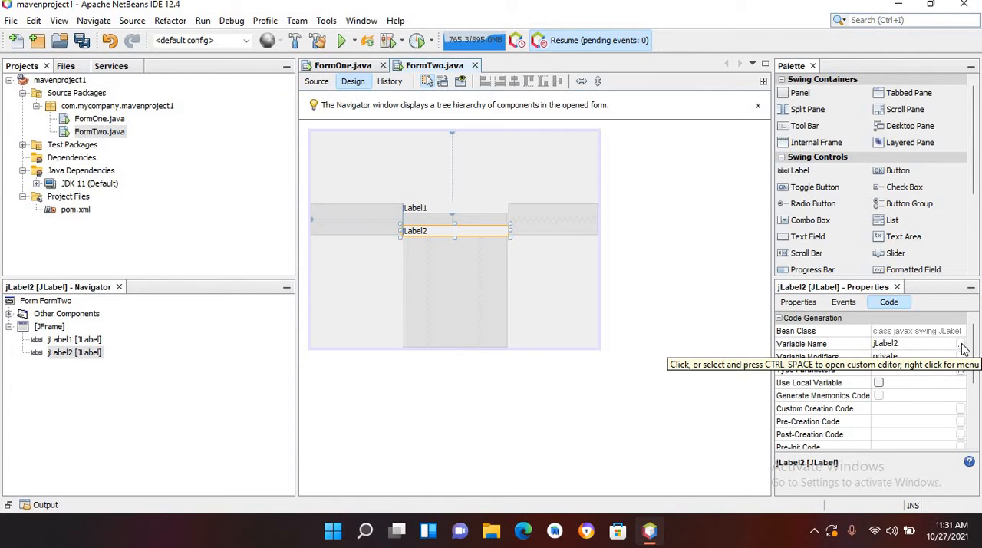
mouse_move(965, 372)
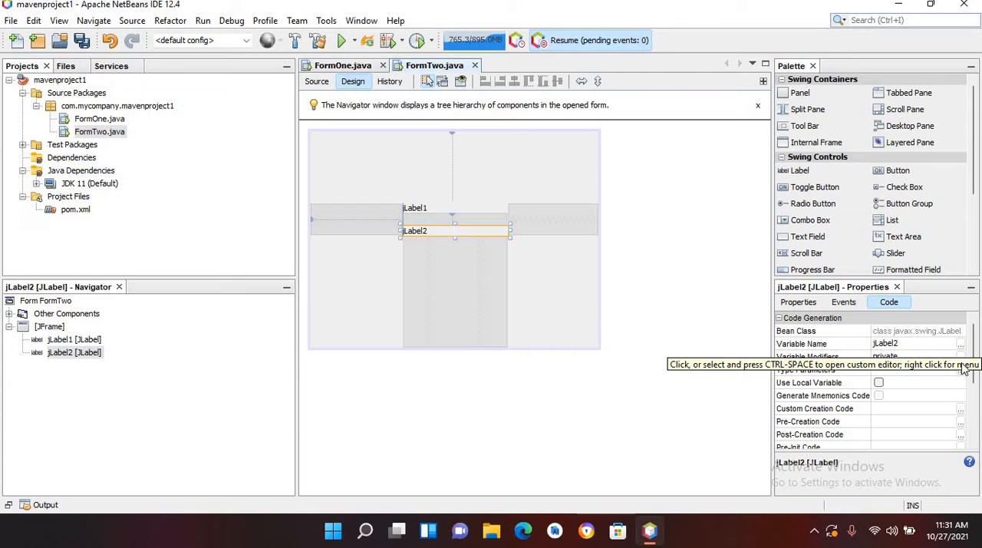
- Set jLabel2's variable access modifier to public and confirm
left_click(961, 356)
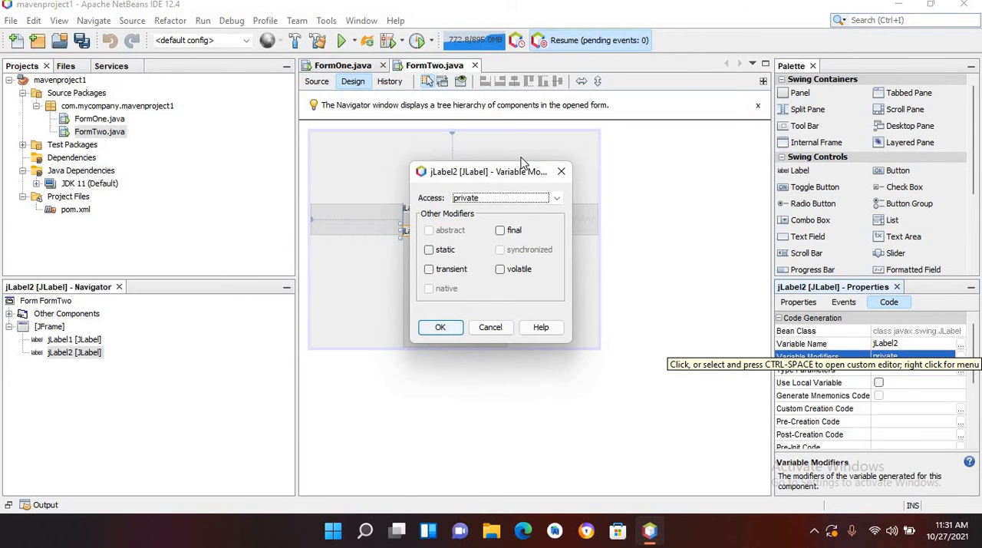
left_click(555, 198)
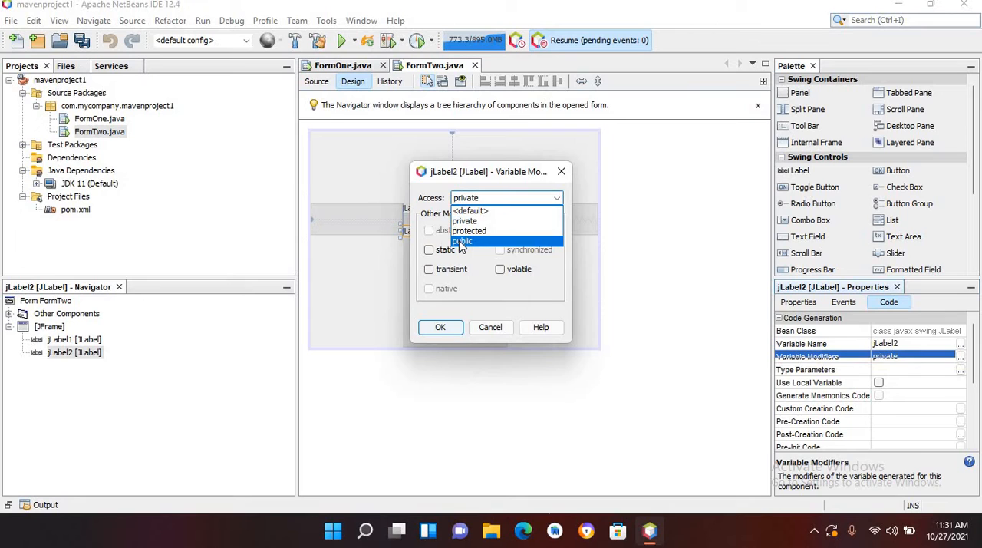
left_click(464, 240)
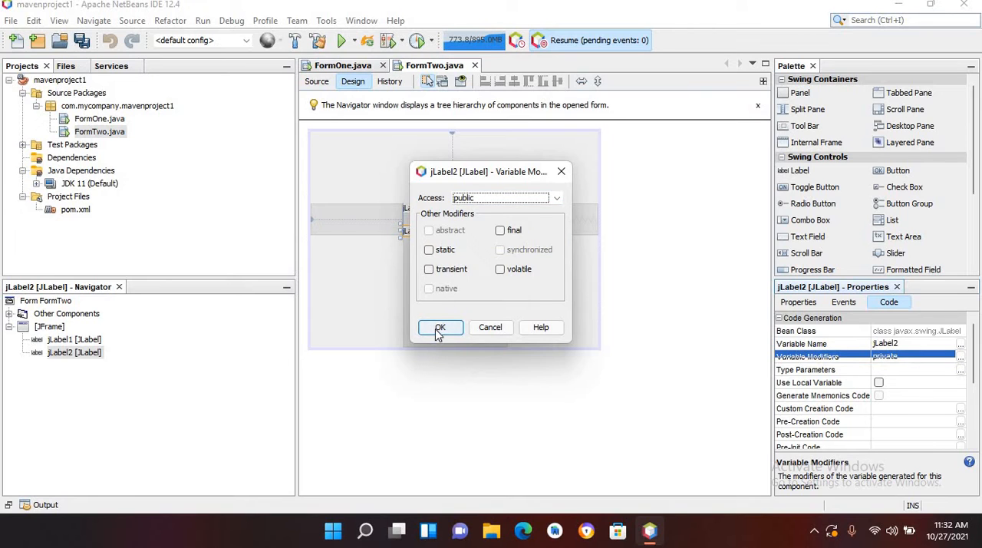
left_click(441, 327)
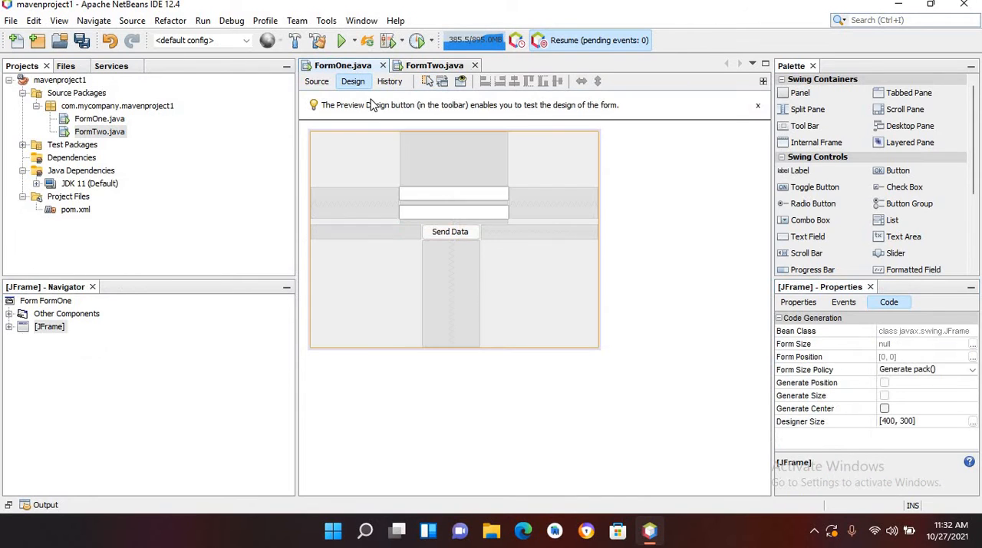
mouse_move(458, 252)
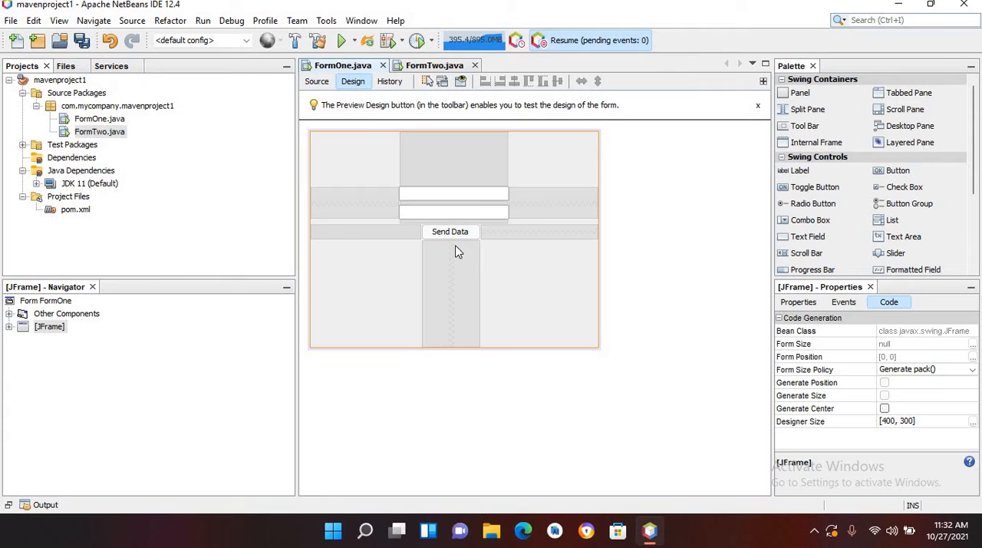
- In FormOne's source, write FormTwo frmtwo = new FormTwo(); in the sendData handler
left_click(316, 81)
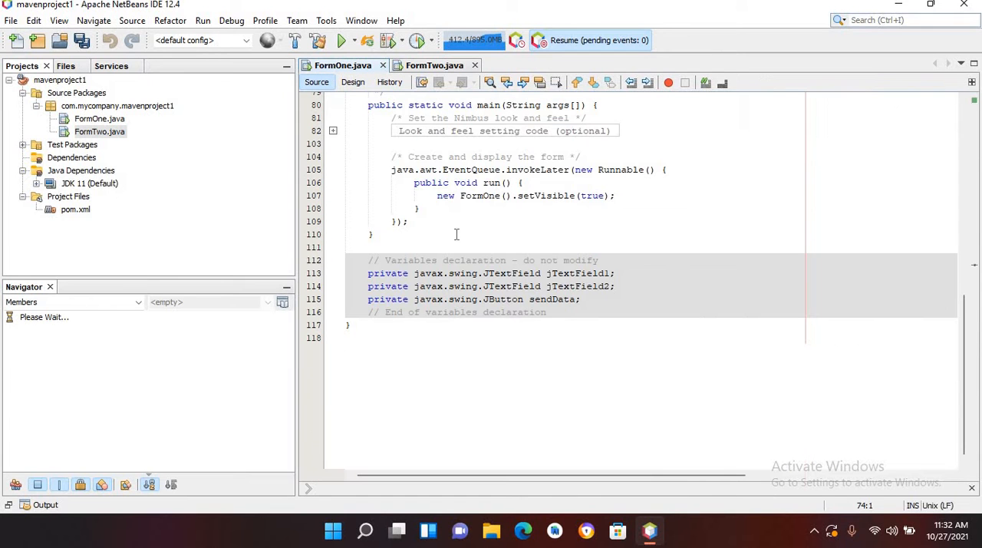
scroll("up", 3)
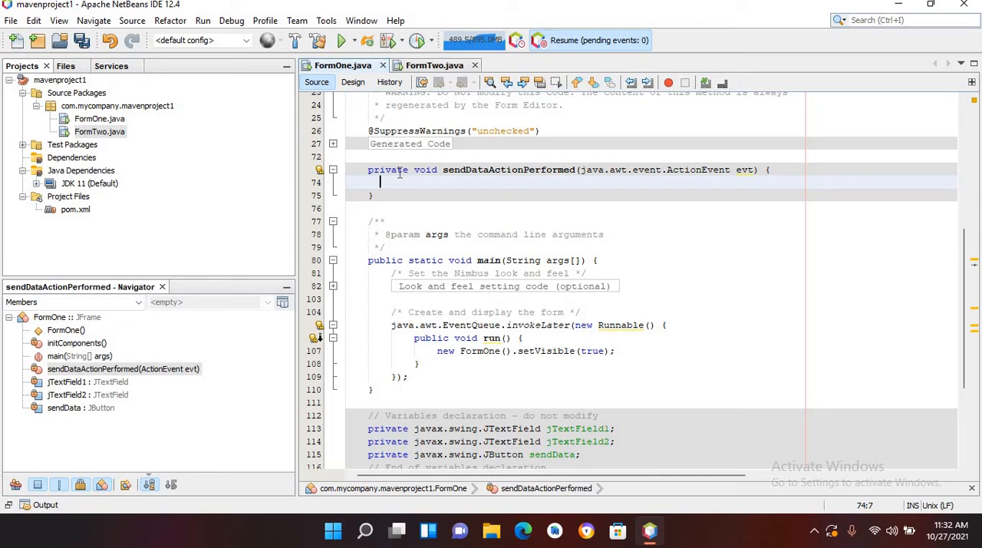
type("F")
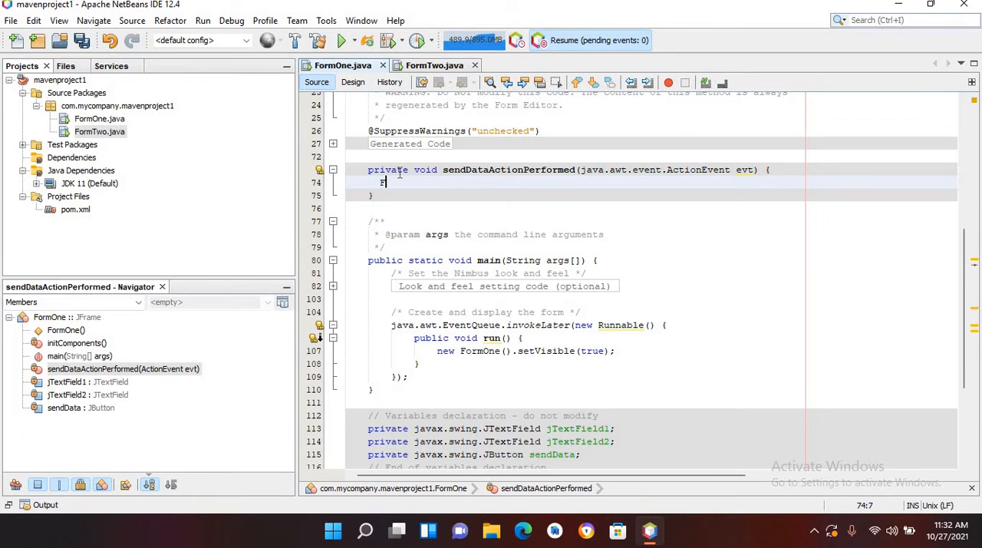
type("ormT")
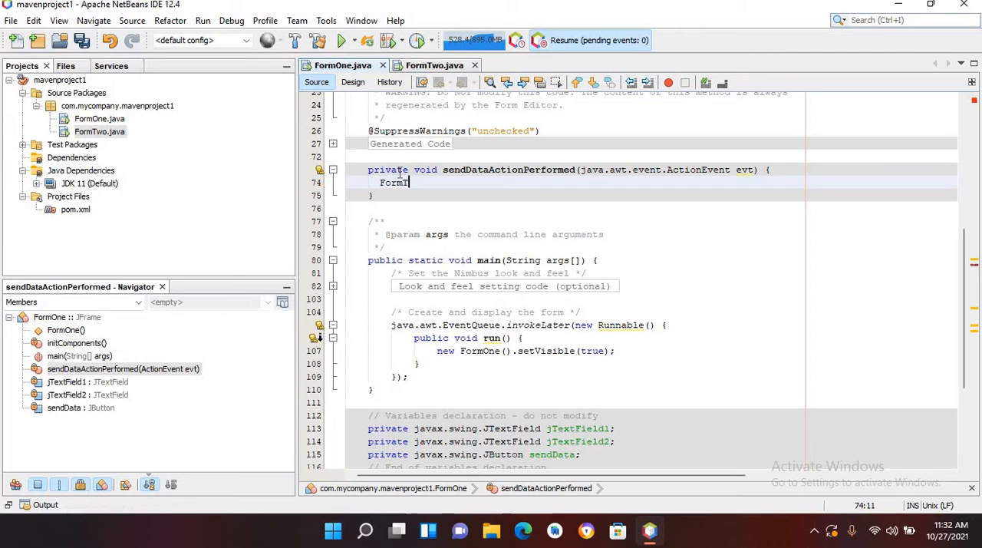
type("wo")
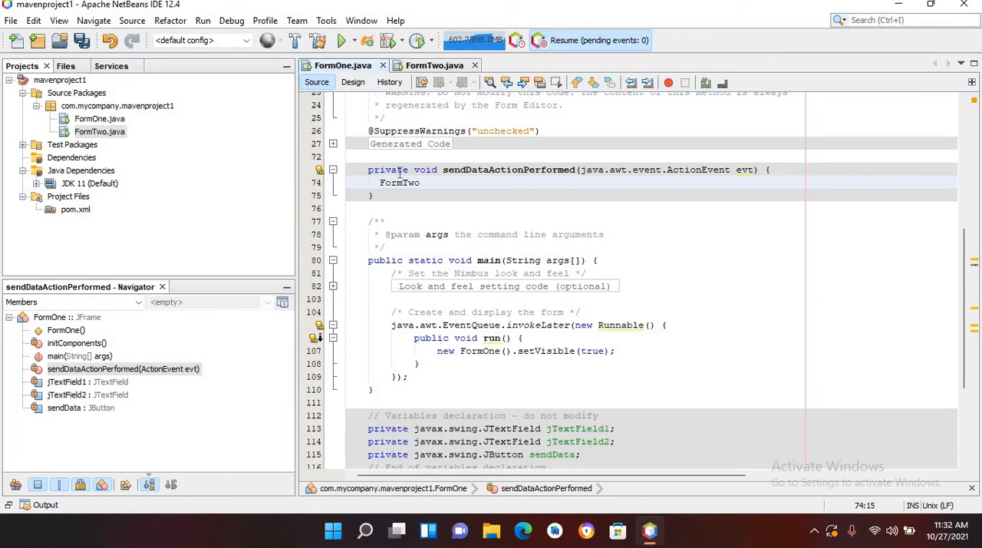
type("frmtwo = n")
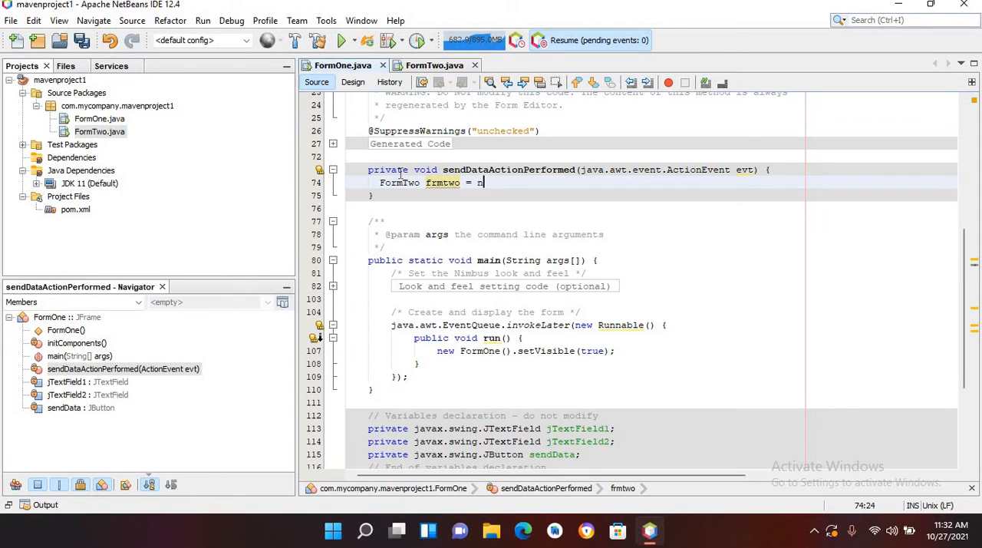
type("ew FormTwo();")
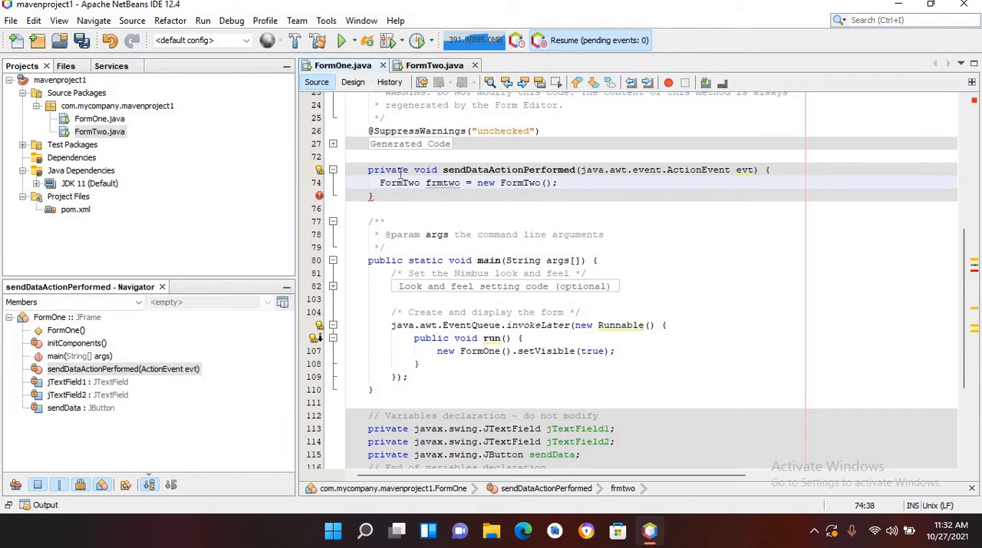
- Start a frmtwo. statement, briefly checking FormTwo's labels before returning to the code
type("fr")
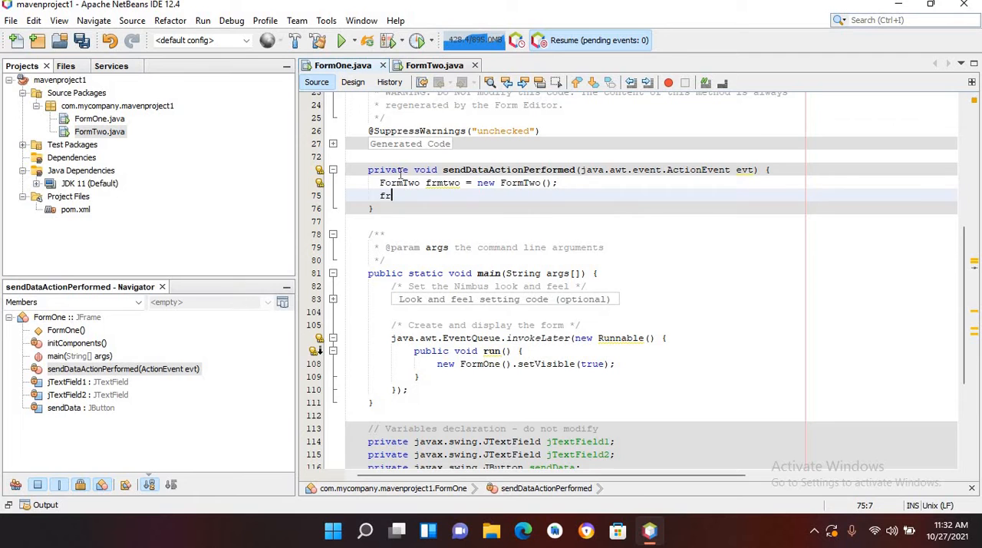
type("mtwo.jl")
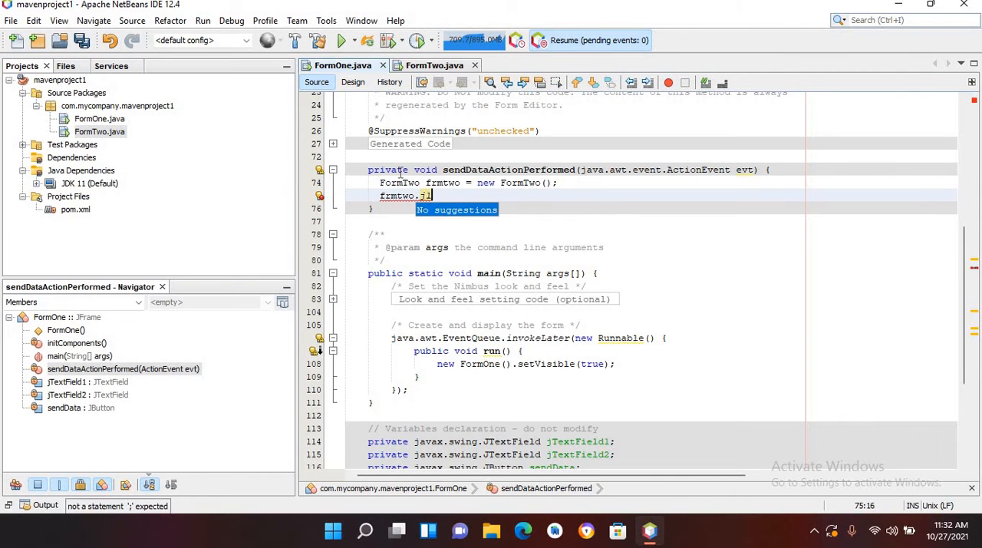
key("Backspace")
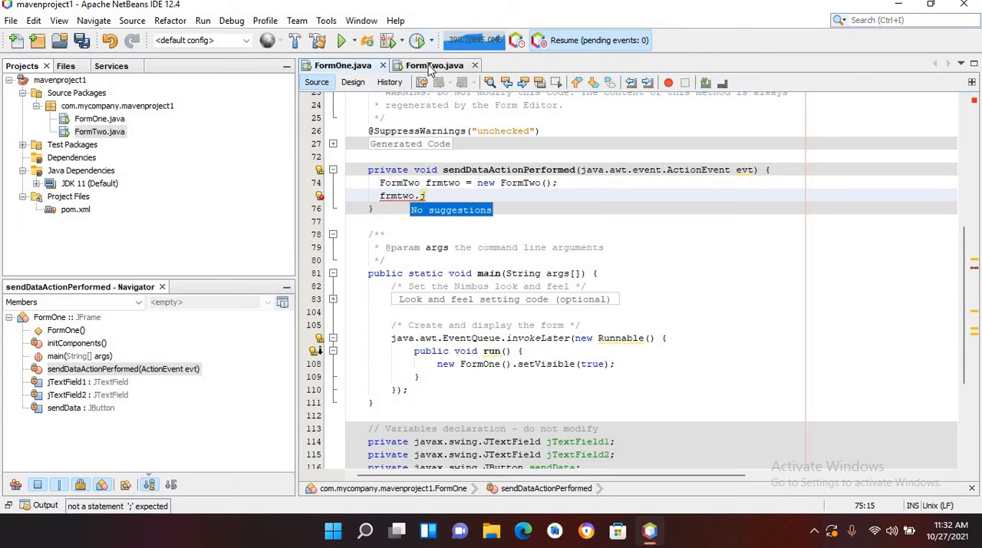
left_click(354, 81)
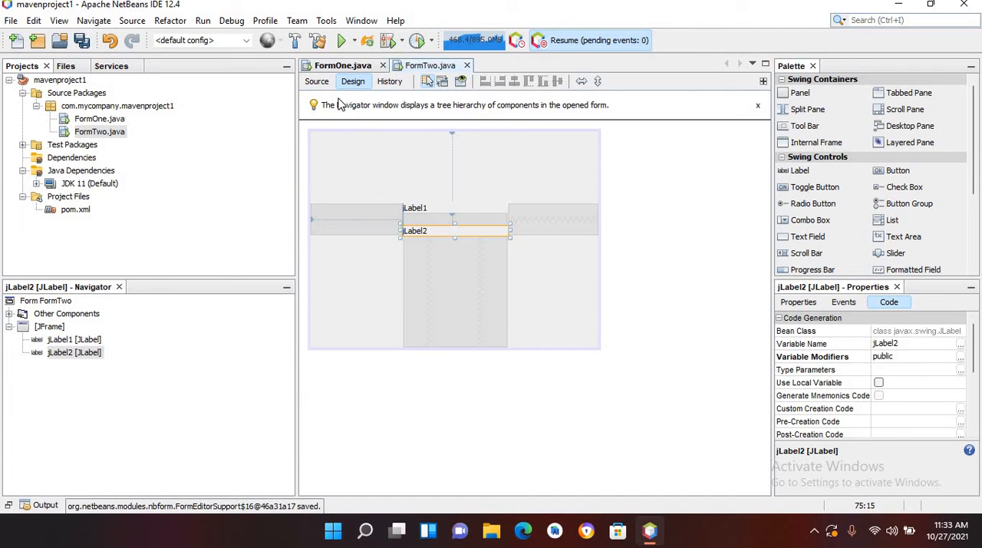
left_click(316, 82)
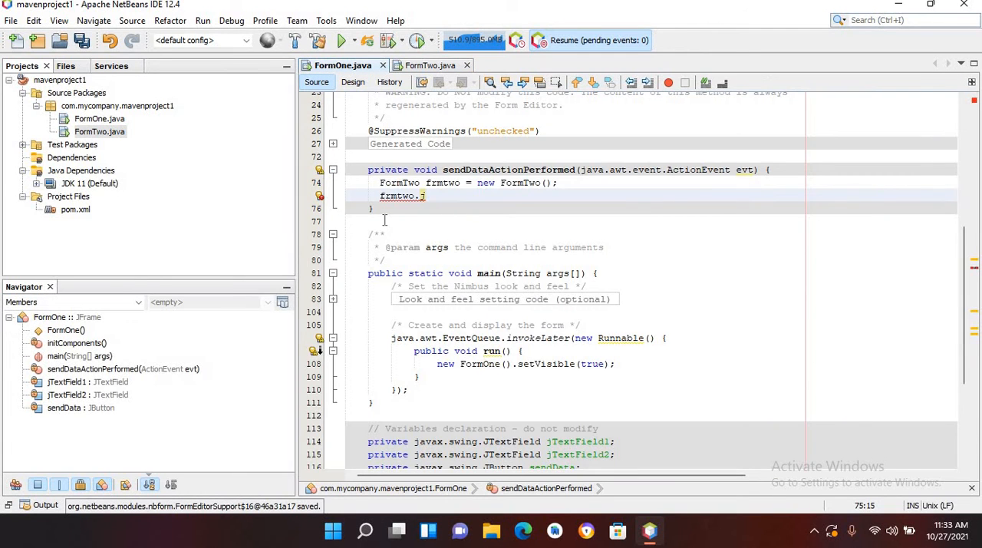
- Write frmtwo.jLabel1.setText(jTextField1.getText()); using code completion
key("BackSpace")
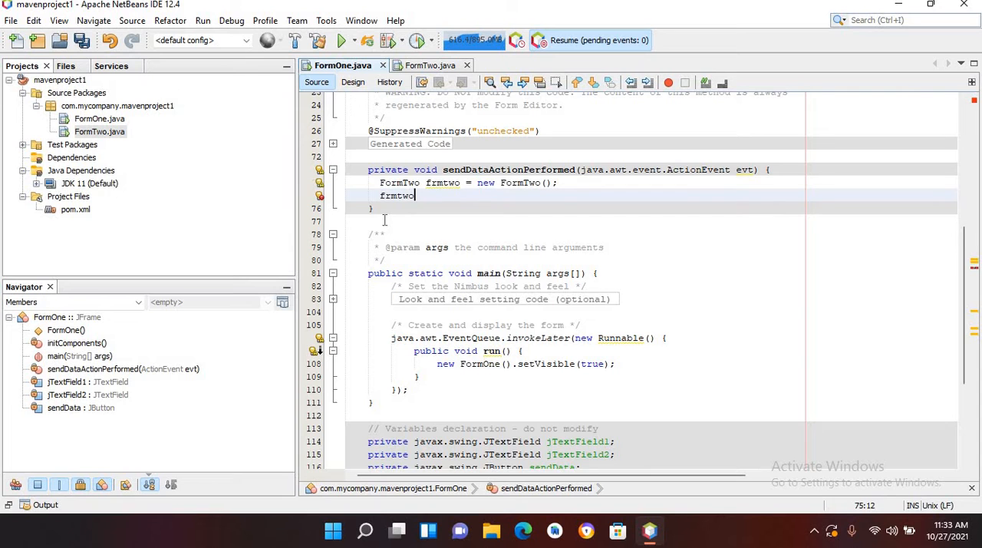
type(".jLabel1.")
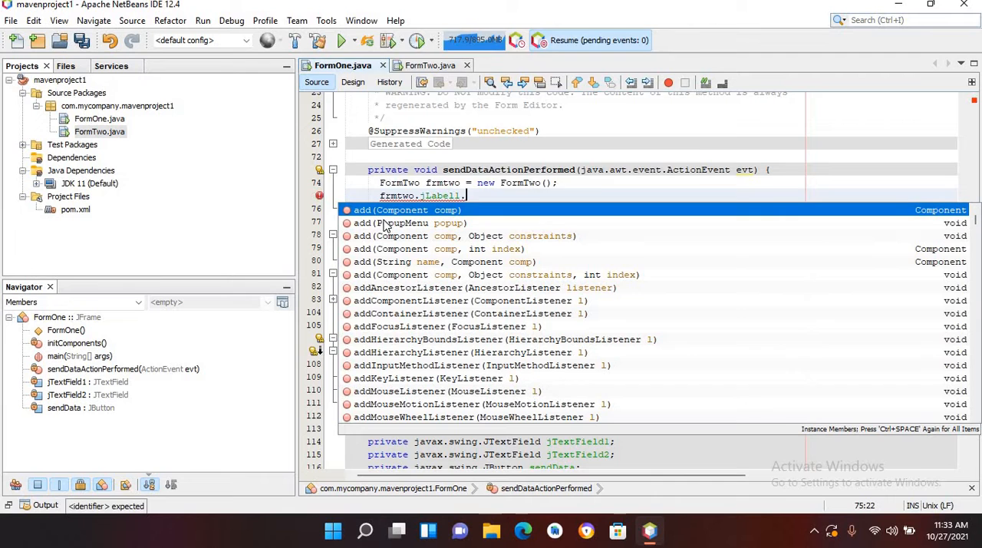
type("se")
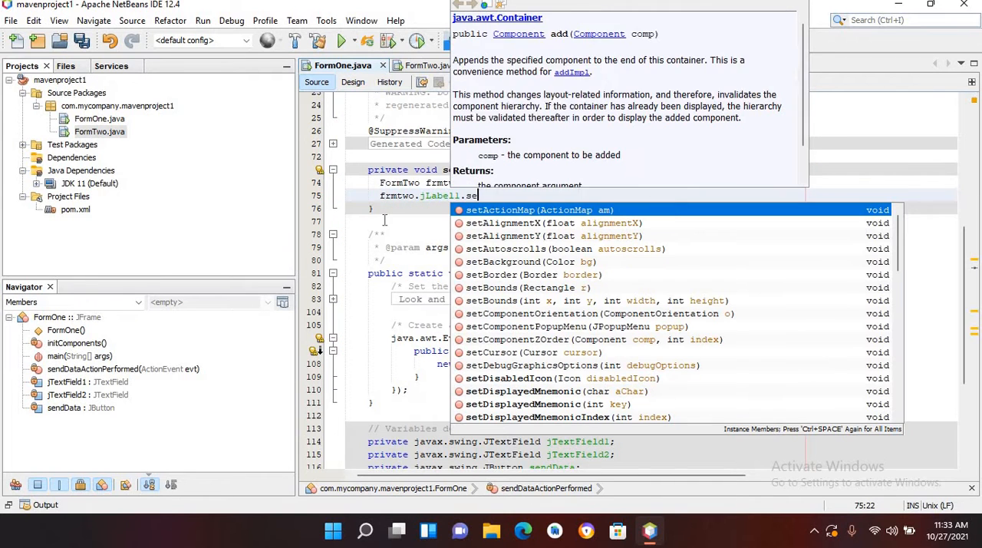
type("Text();")
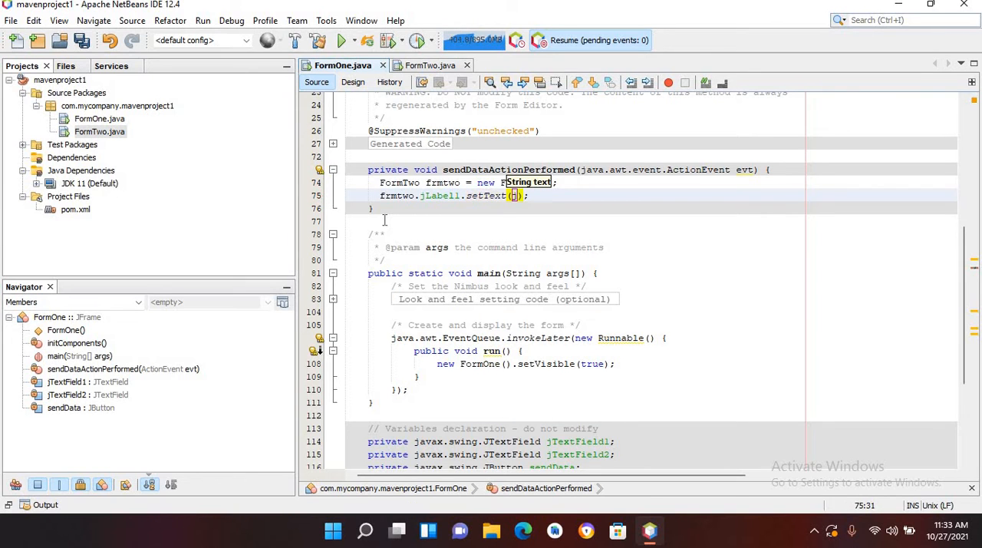
type("jTex")
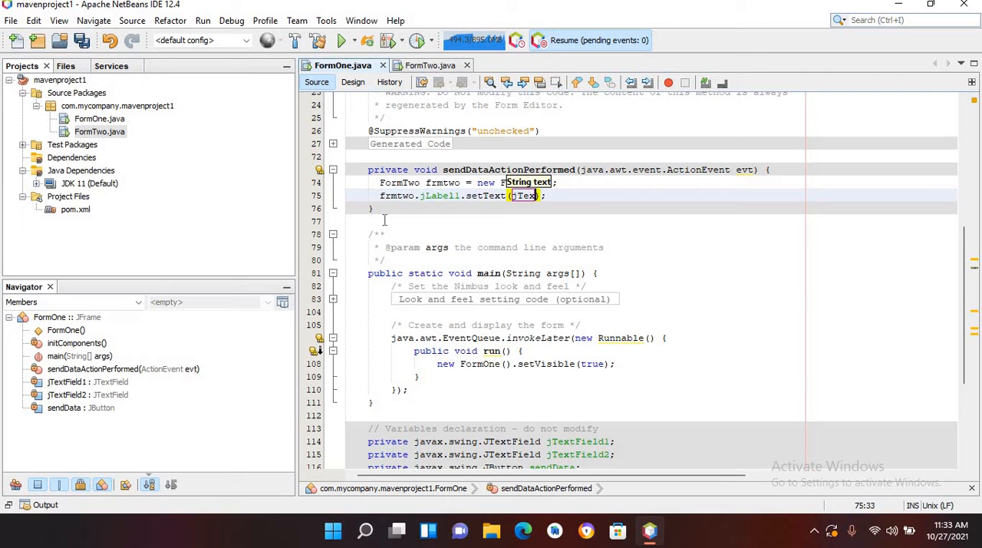
type("TextField1")
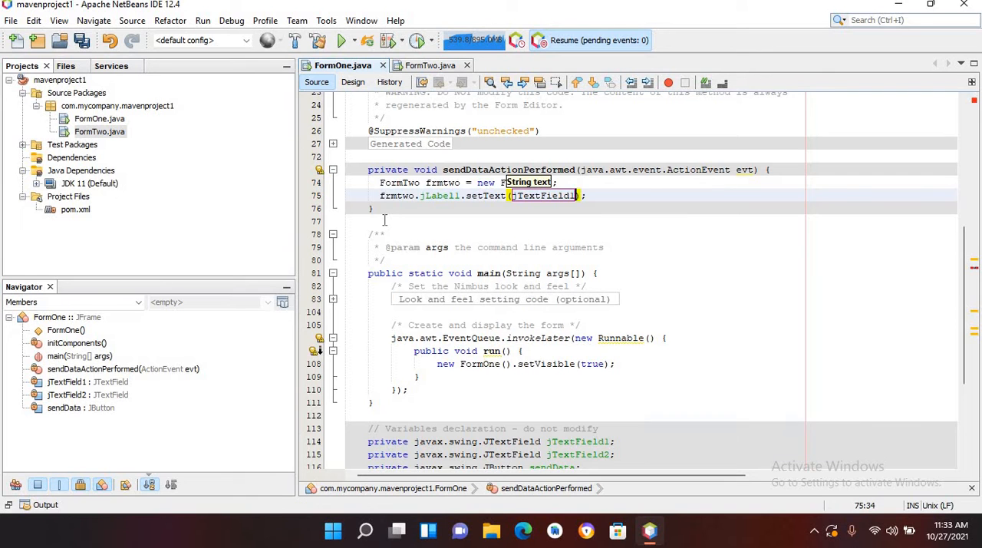
type(".get")
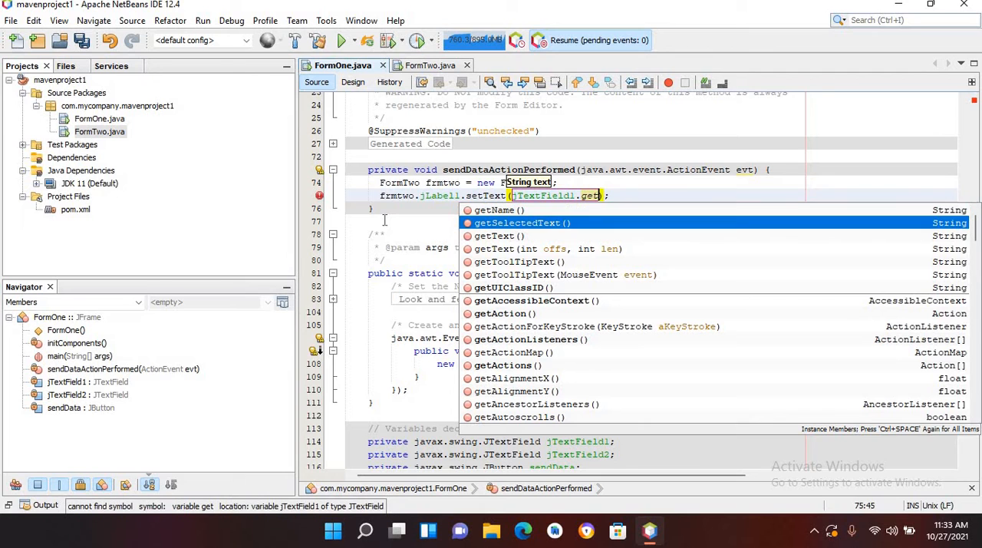
left_click(499, 236)
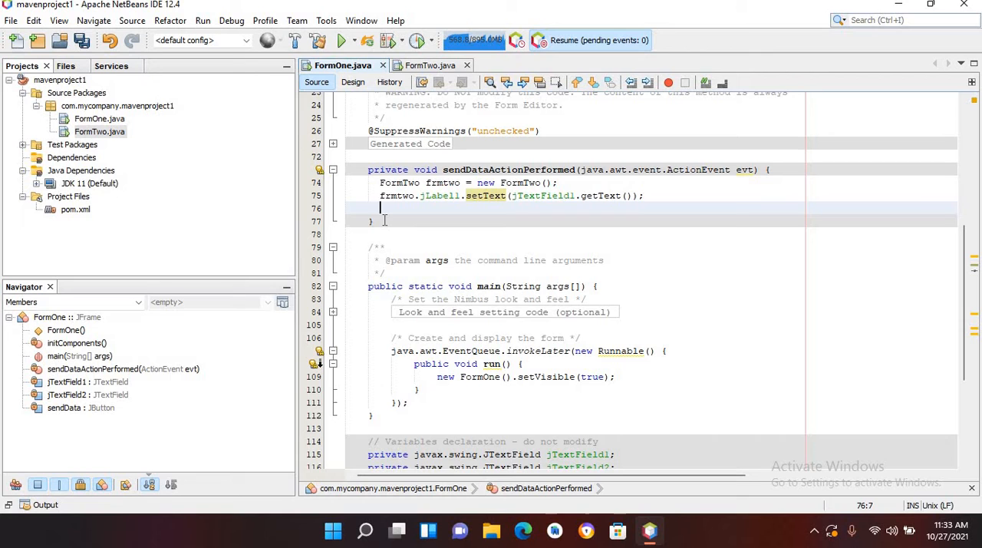
- Write frmtwo.jLabel2.setText(jTextField2.getText()); on the next line
type("frmT")
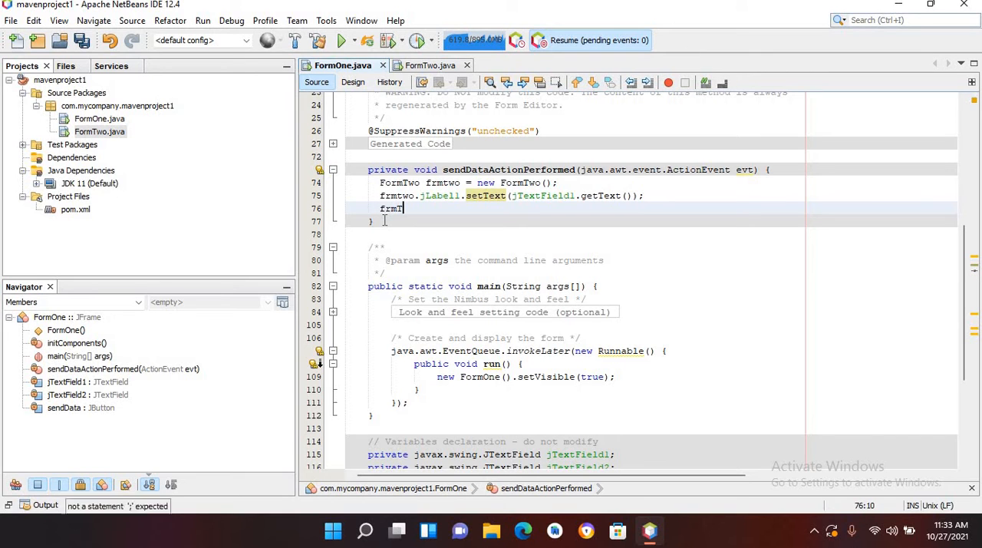
type("wo")
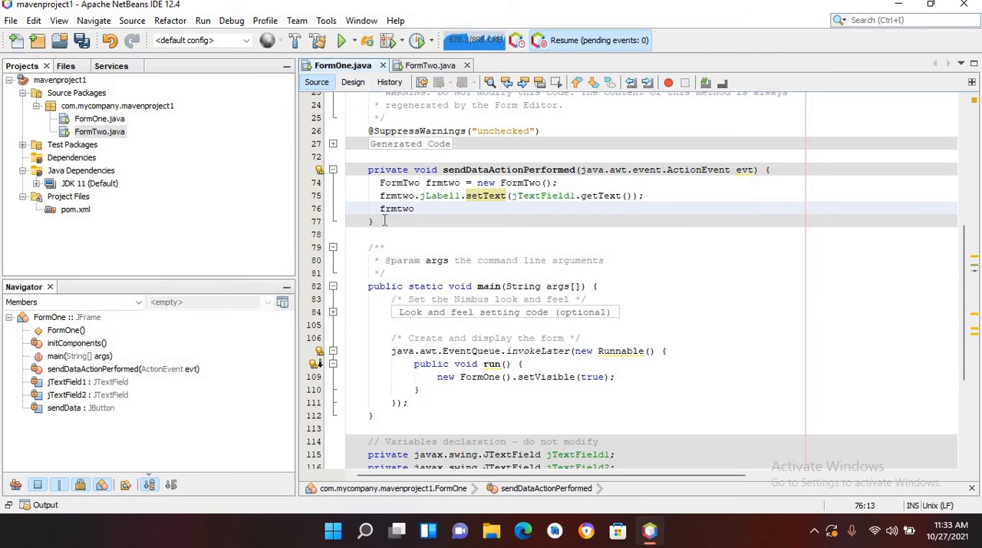
type(".jLabel2")
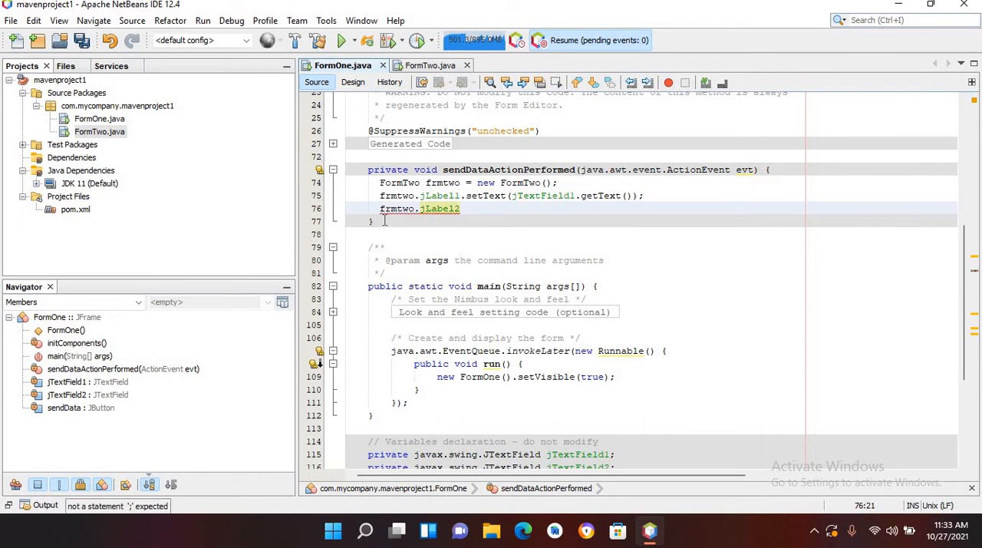
type(".setText();")
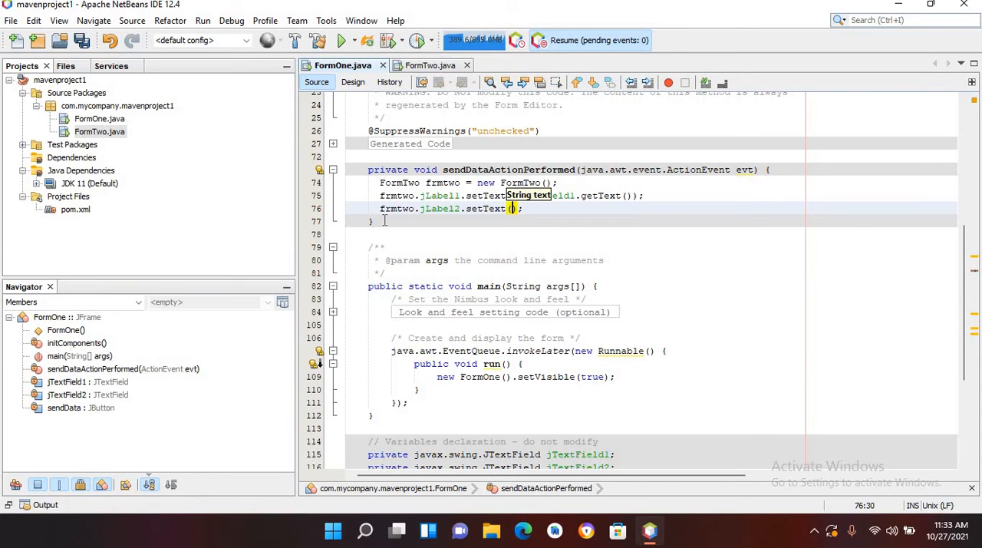
type("jTextField2.")
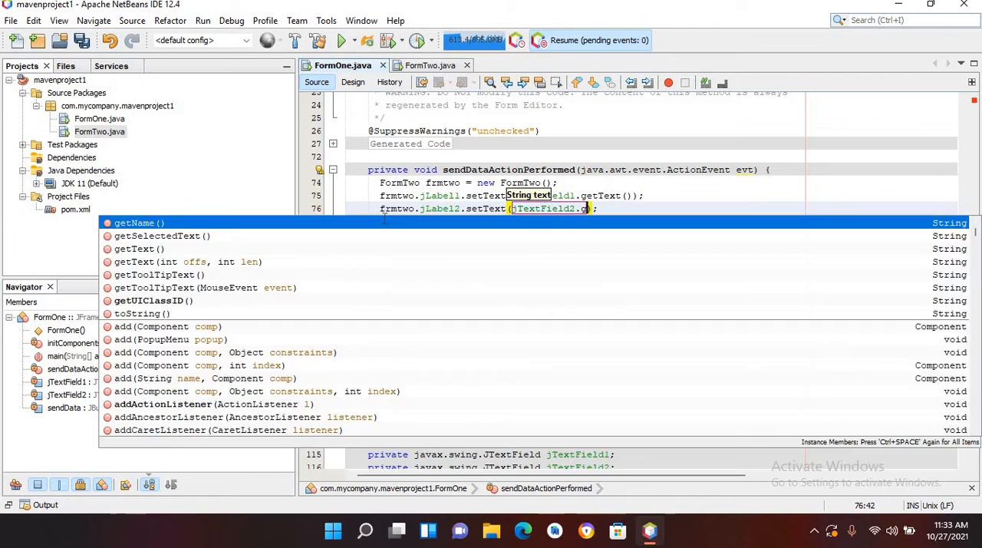
type("etText(")
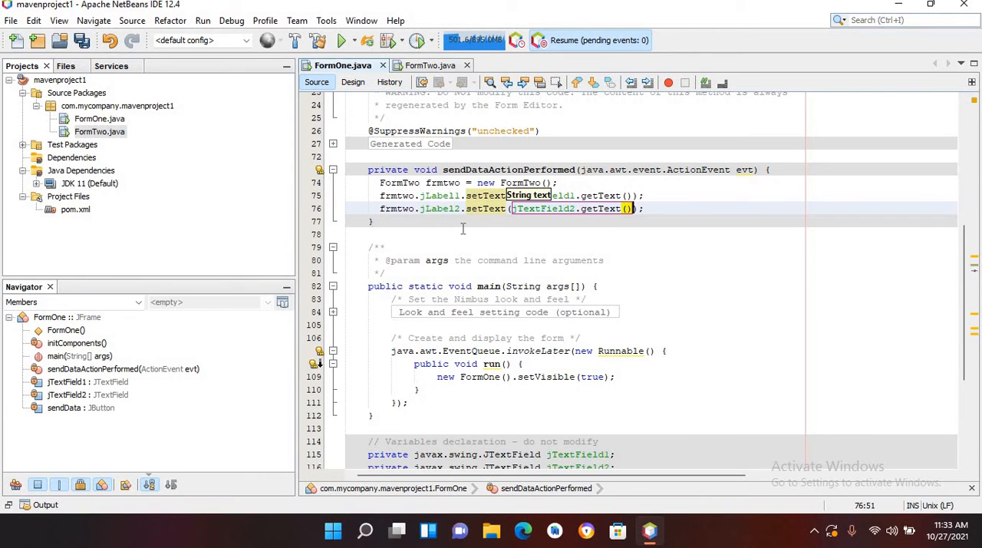
left_click(654, 209)
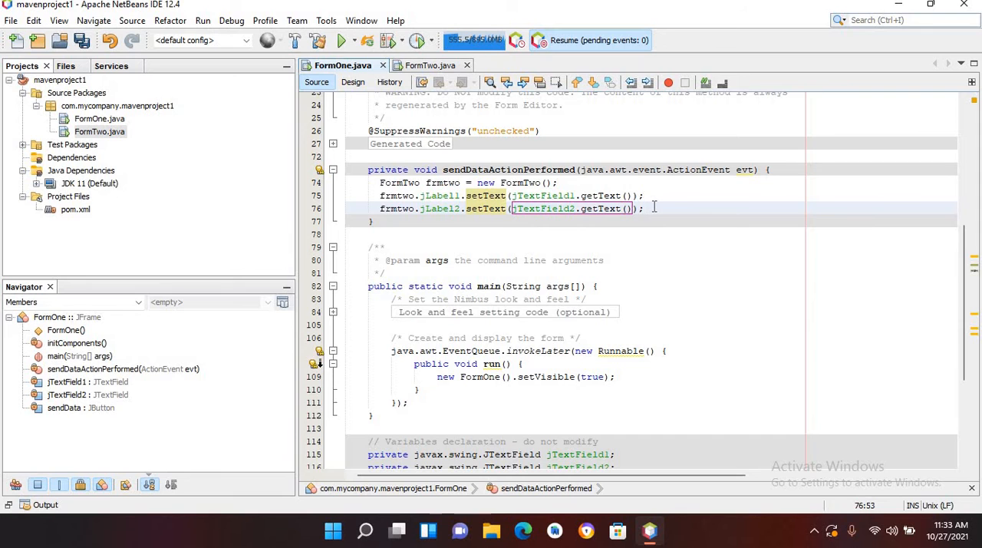
- Add frmtwo.setVisible(true); to the handler and save the project
type("frm")
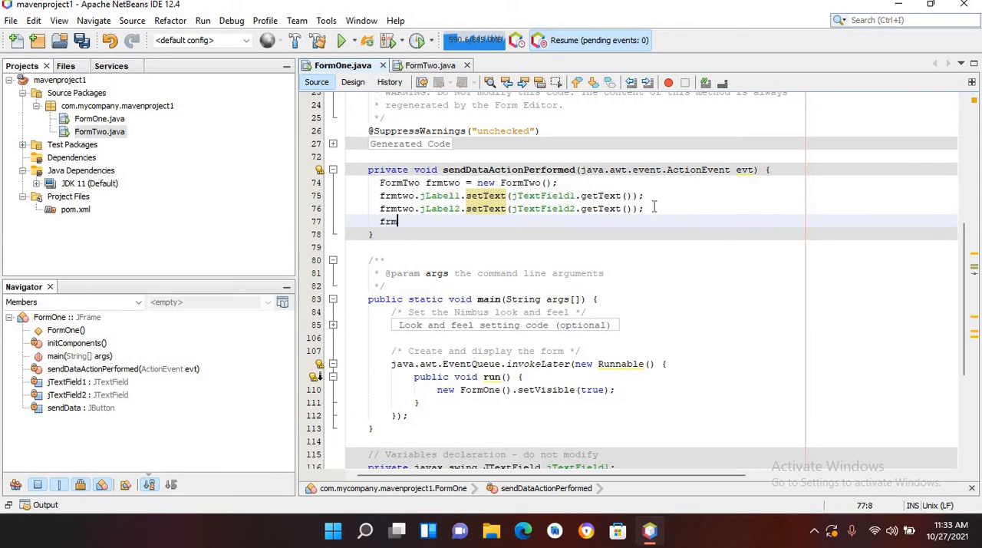
type("two.")
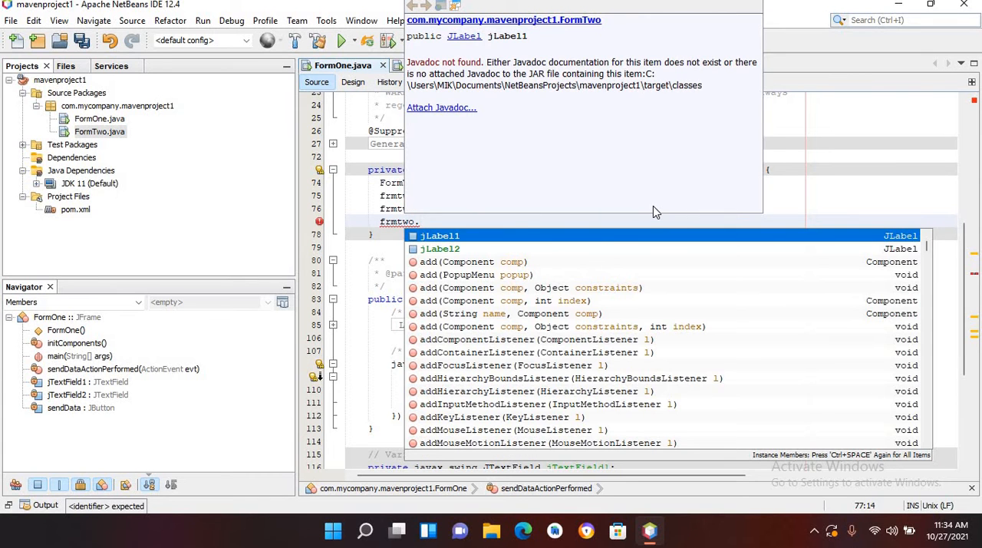
type("set")
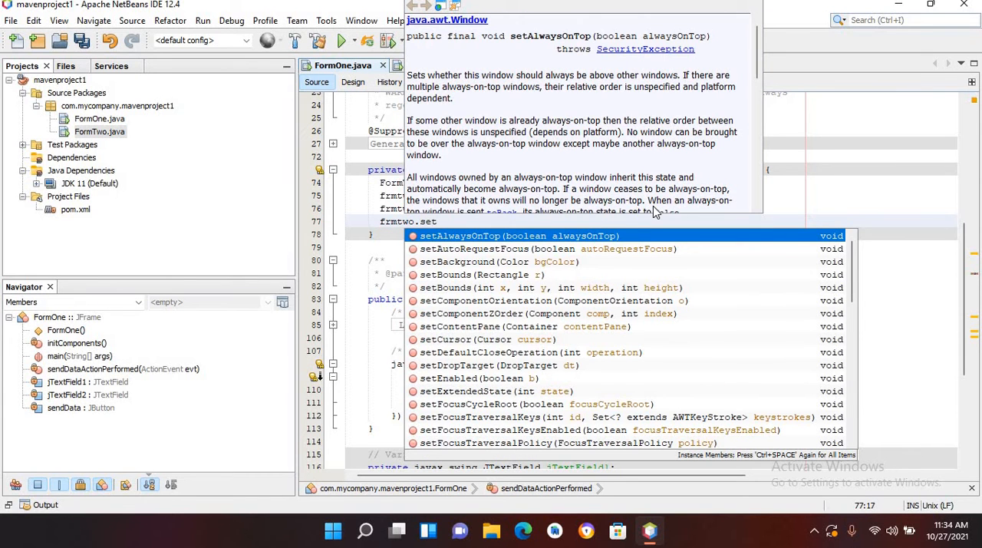
type("vi")
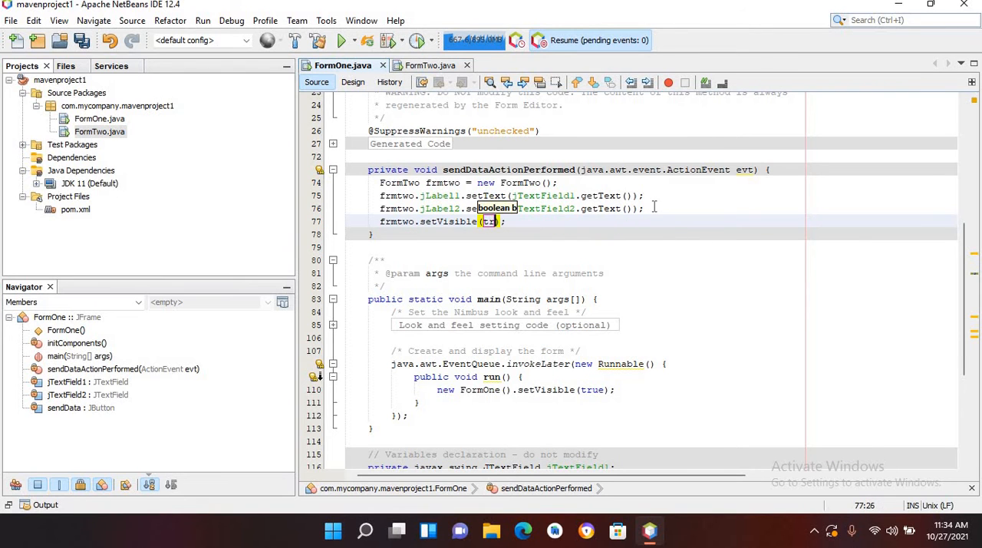
type("true")
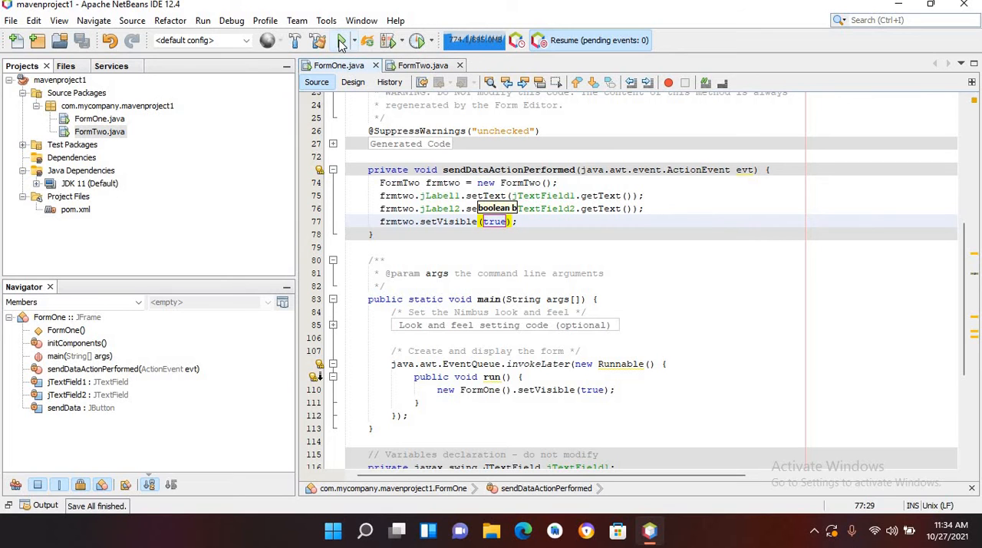
- Run the project and enter "My Name is Khan" and "My Brother is Salman" in the two fields
left_click(365, 40)
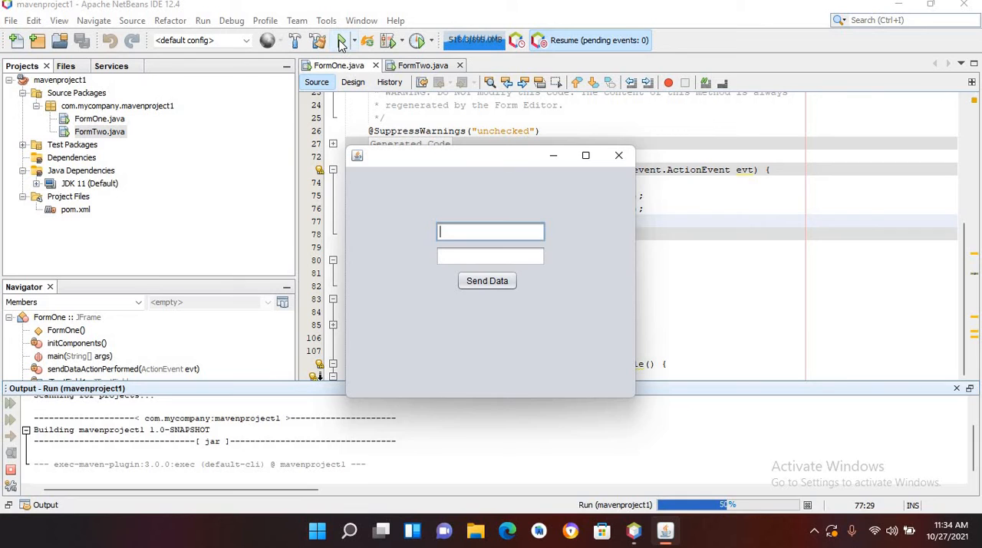
type("M")
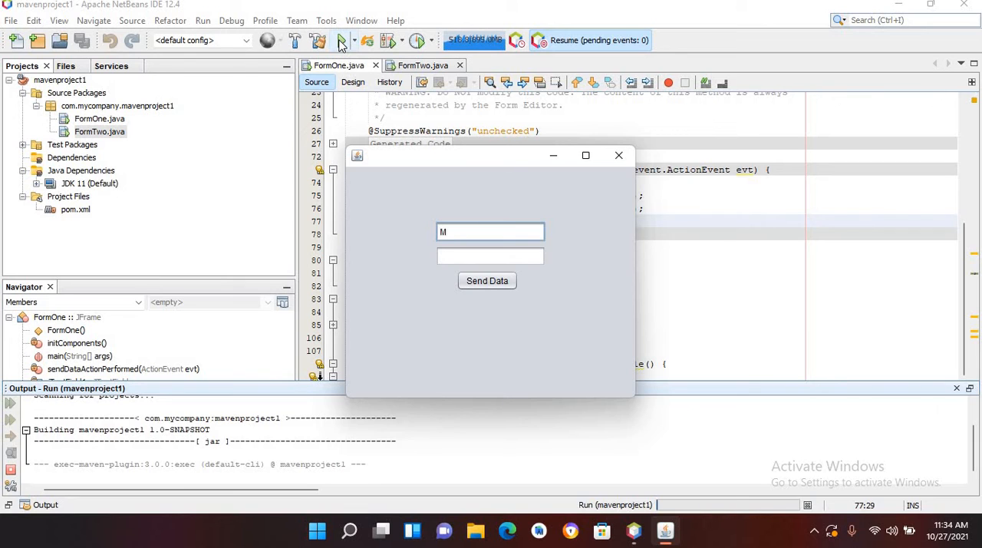
type("y Na")
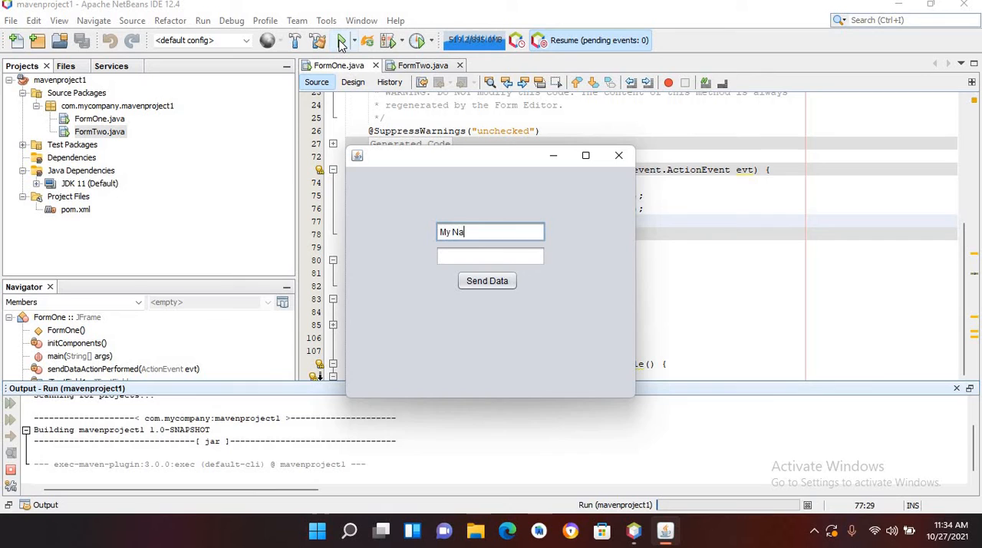
type("me is K")
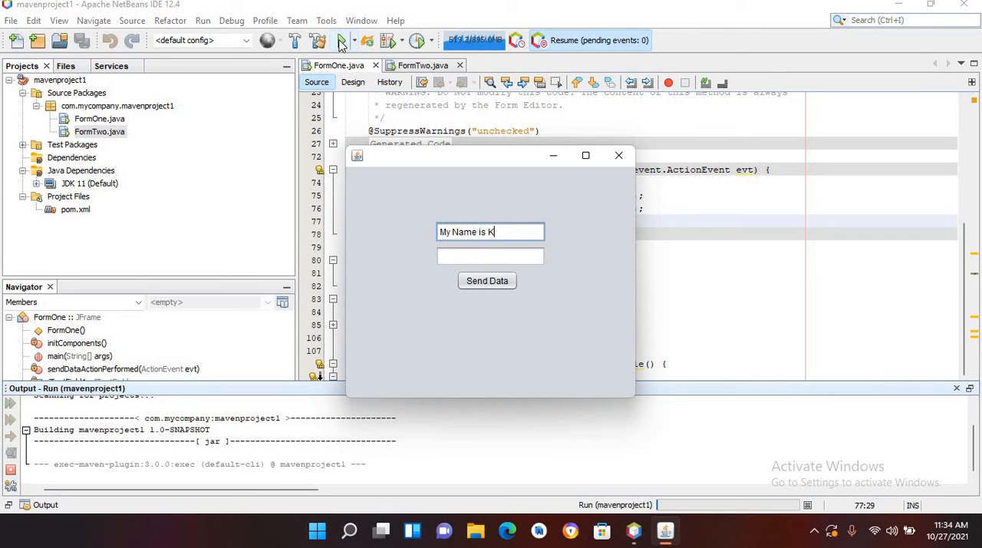
type("han")
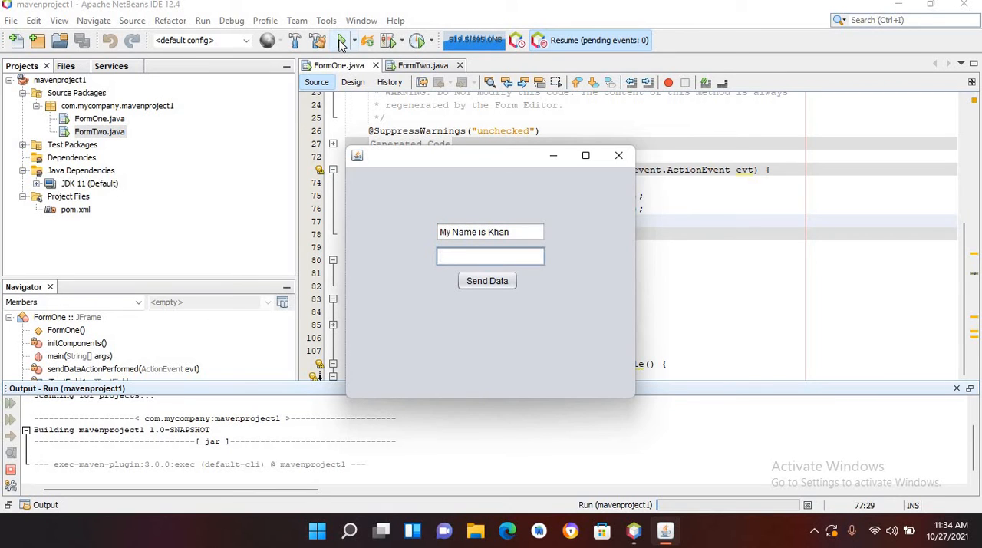
type("M")
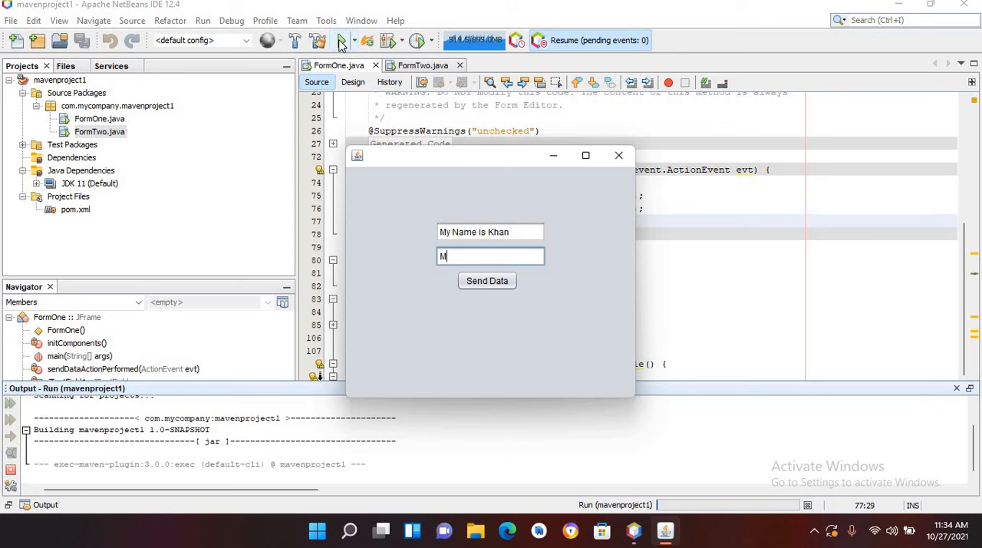
type("y")
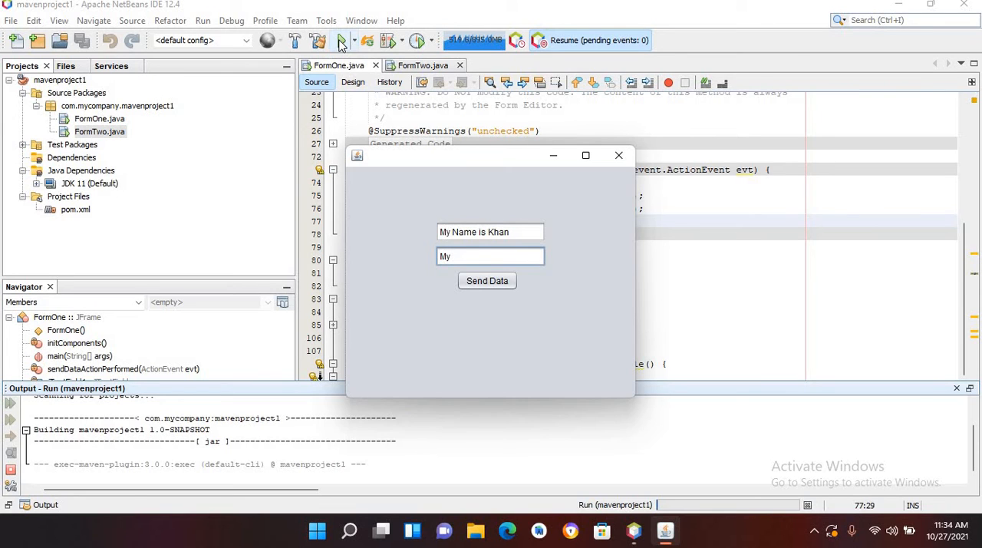
type("Brother")
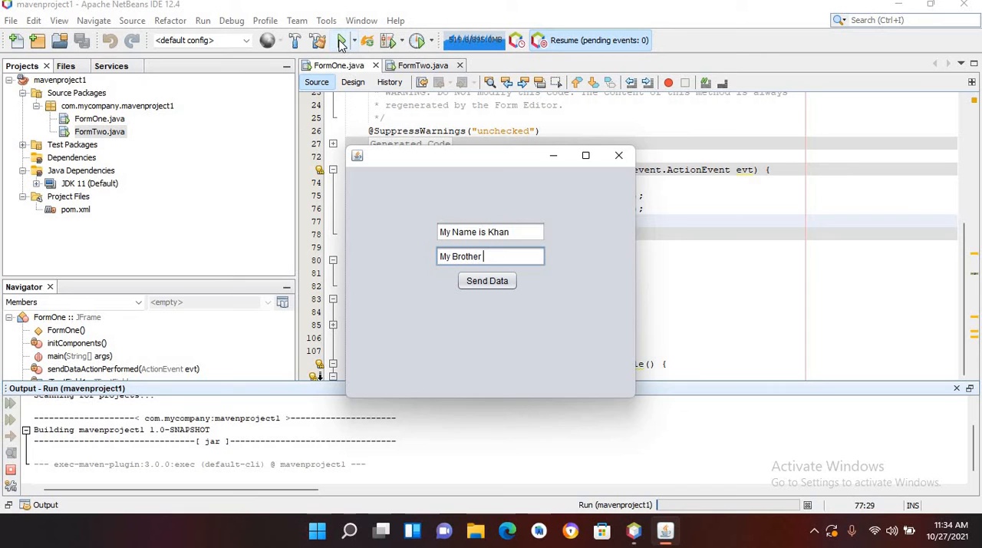
type("is")
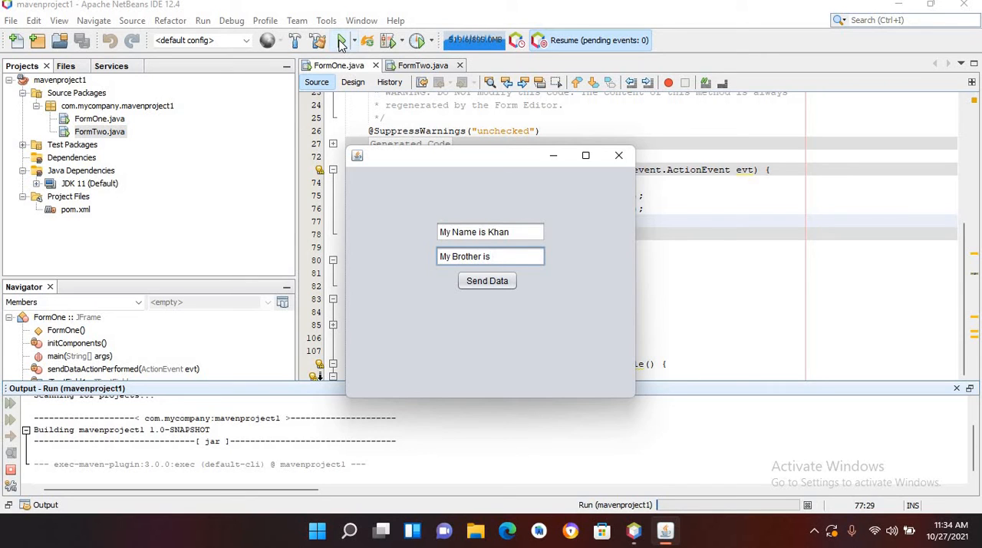
type("Salma")
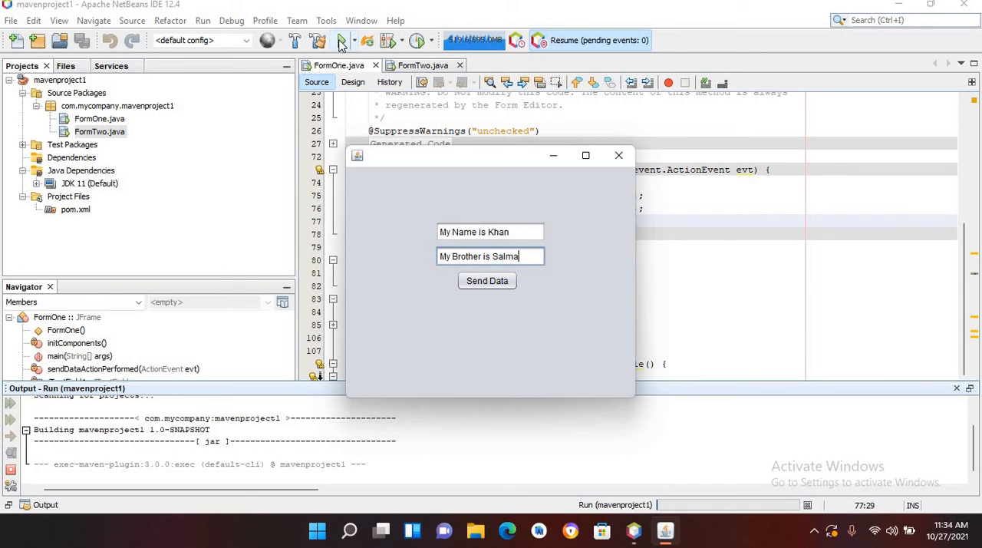
type("n")
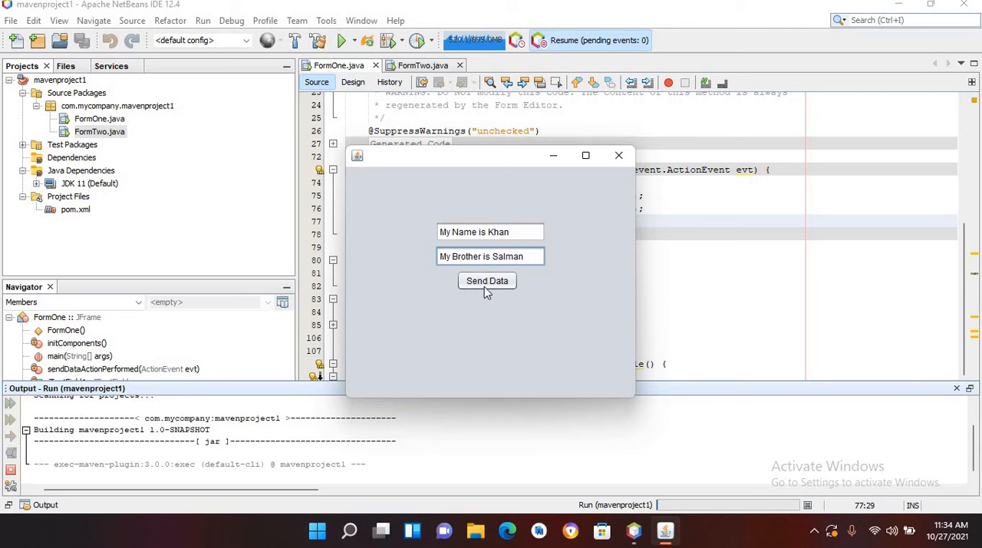
- Send the data to FormTwo, confirm the labels show both sentences, and close it
left_click(489, 280)
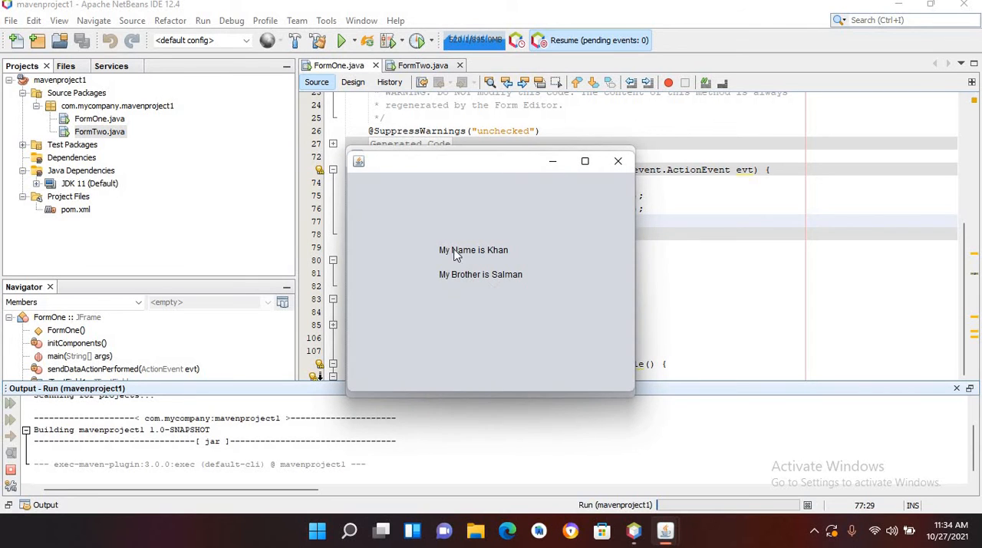
mouse_move(514, 285)
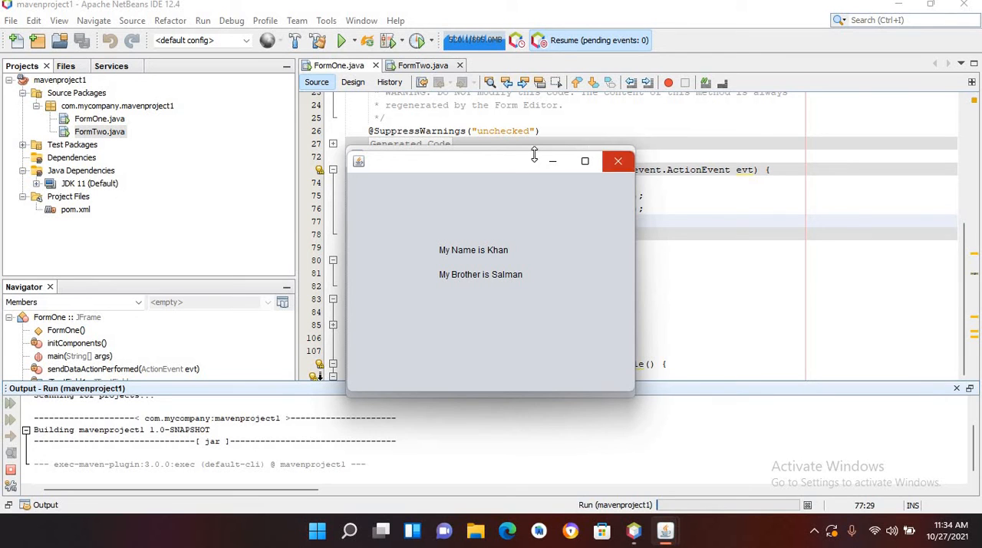
mouse_move(619, 161)
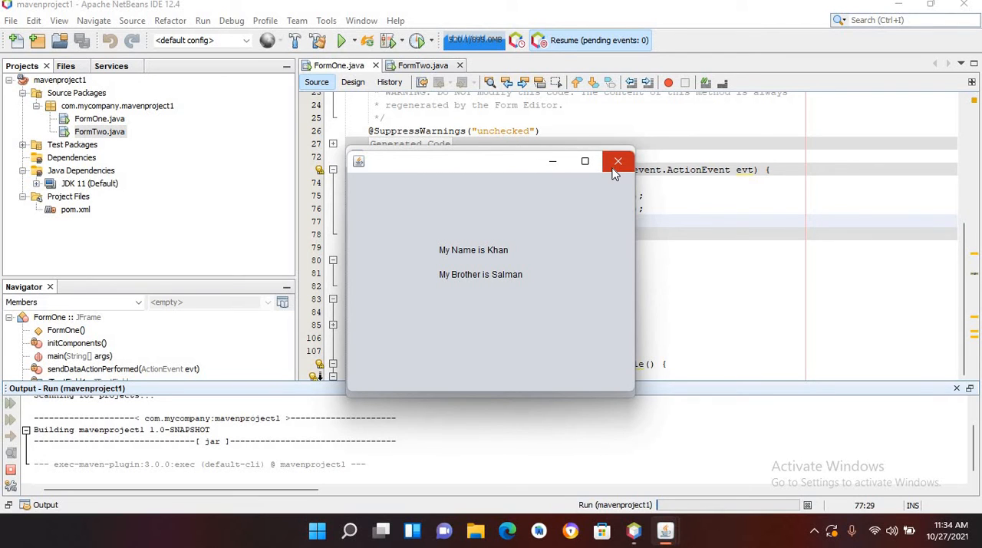
left_click(619, 161)
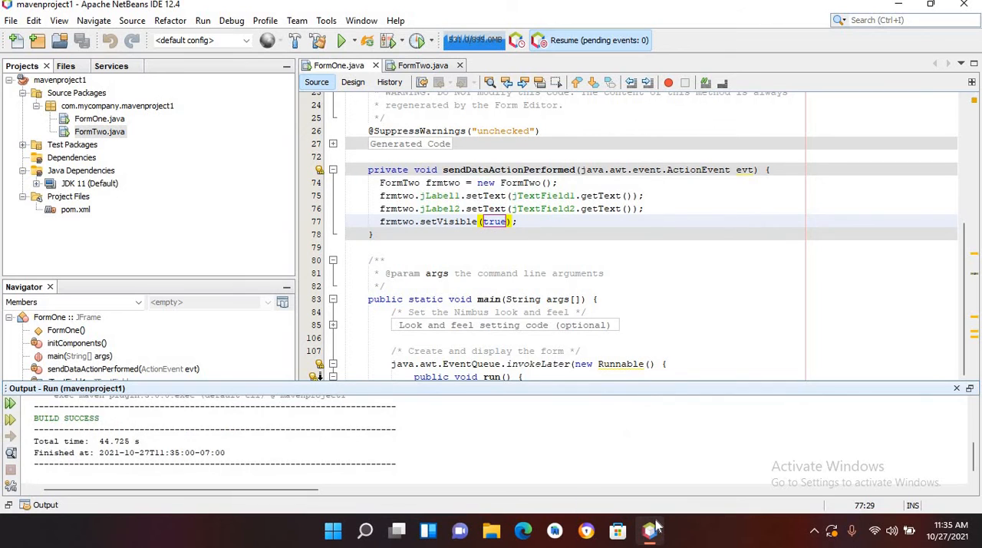
mouse_move(651, 529)
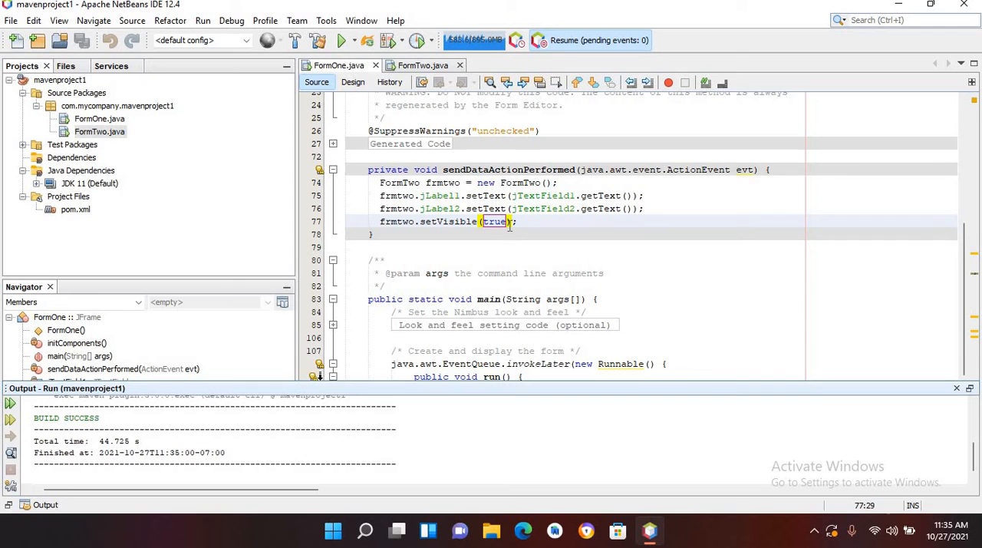
mouse_move(548, 226)
type("jT")
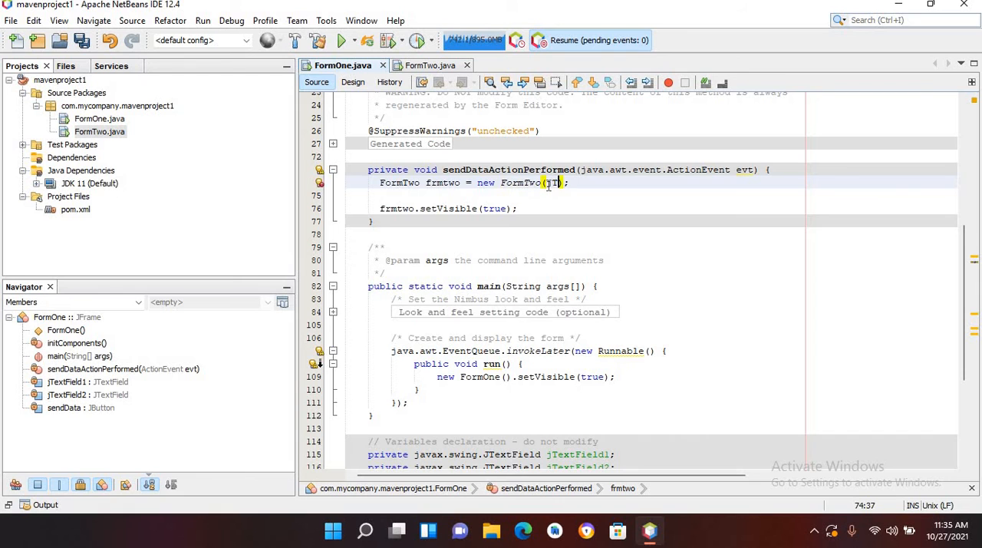
- Change the call to new FormTwo(jTextField1.getText(), jTextField2.getText()); then go to FormTwo
type("extField1.getTe")
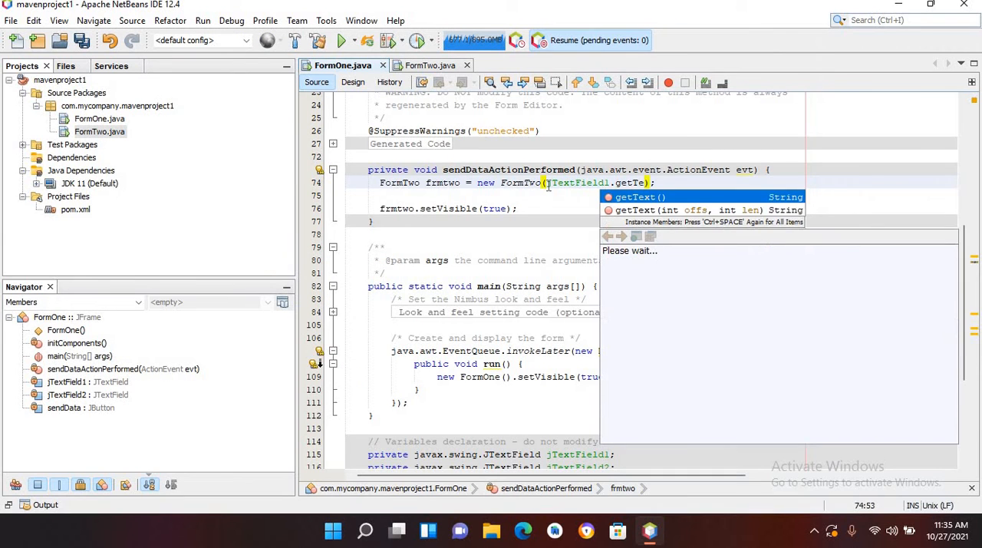
left_click(641, 196)
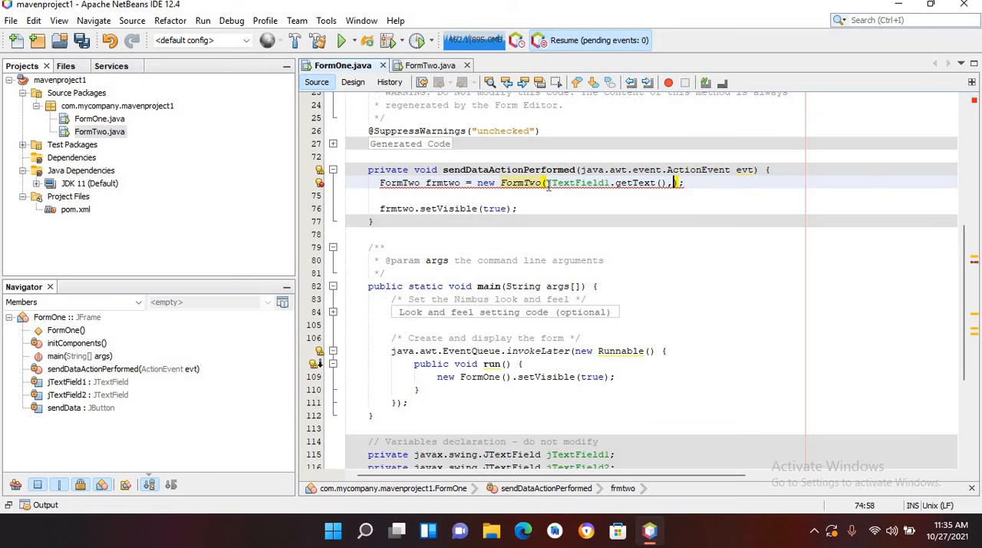
type("g")
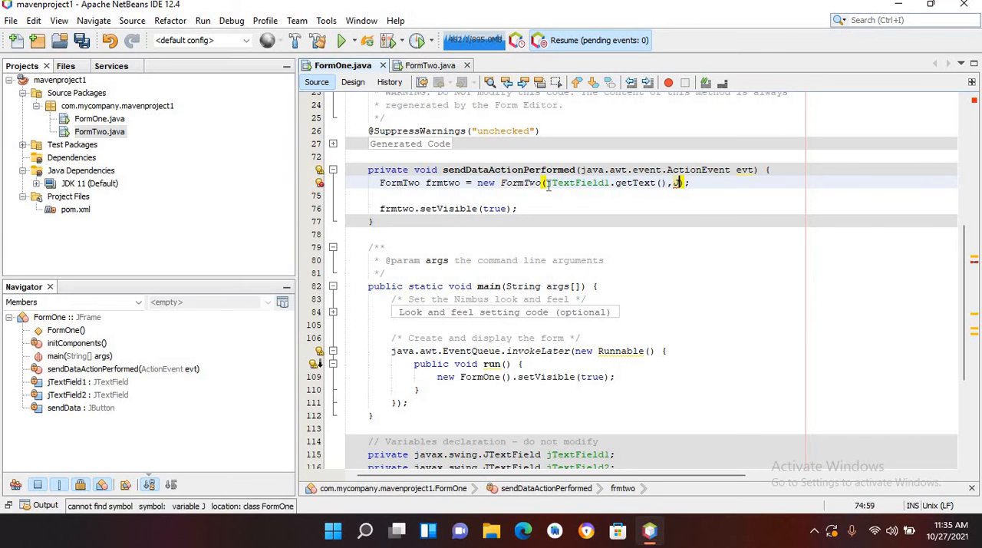
type("TextField2")
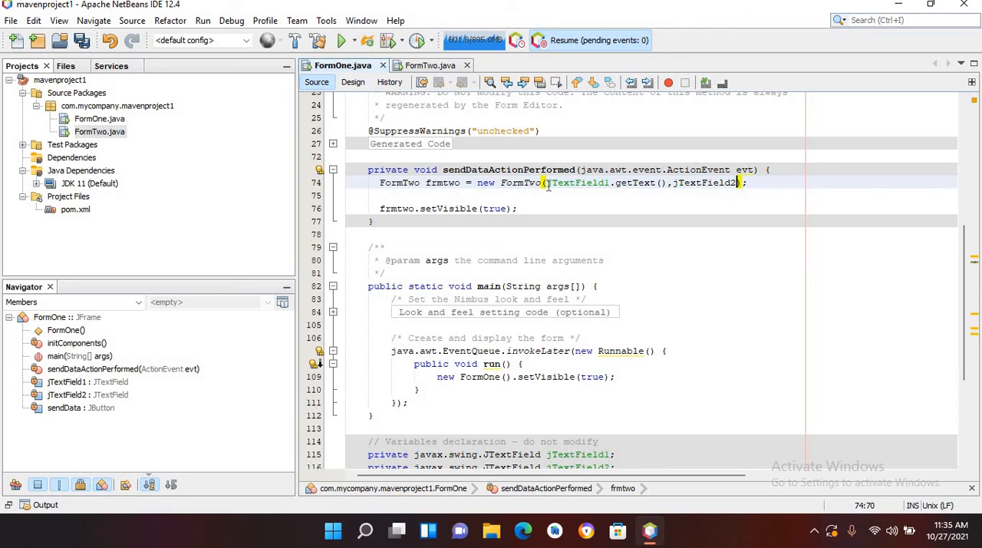
type("getText(")
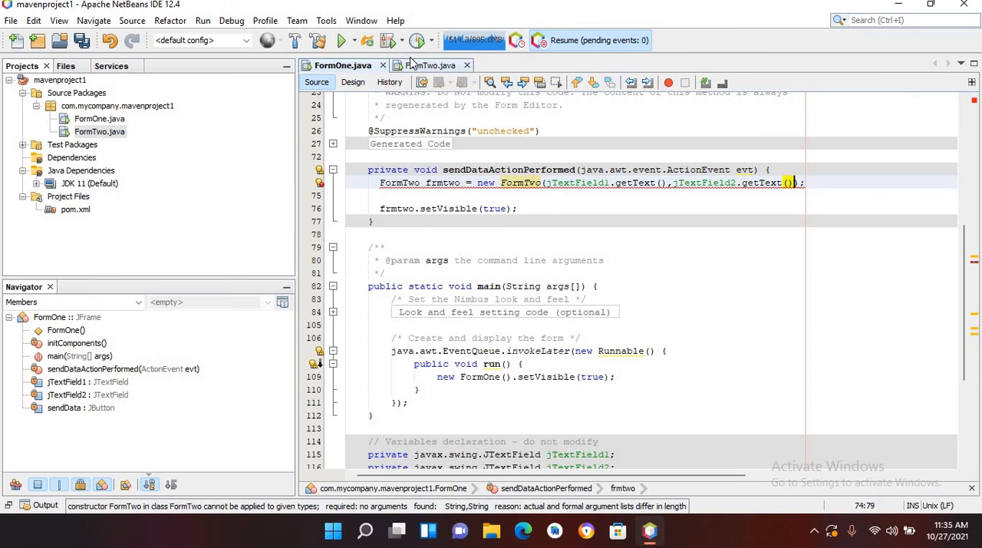
left_click(353, 81)
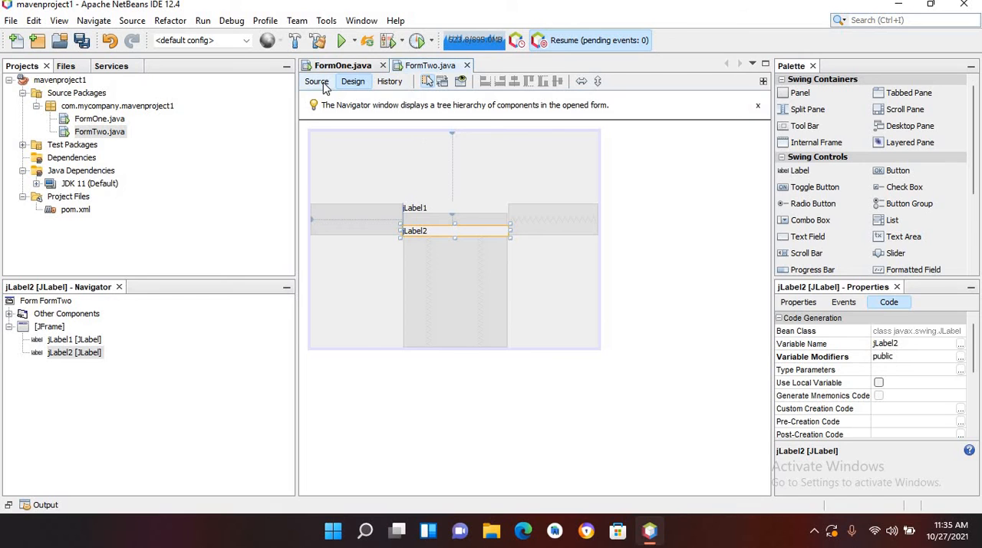
- Change FormTwo's constructor signature to FormTwo(String name, String secondName)
left_click(317, 83)
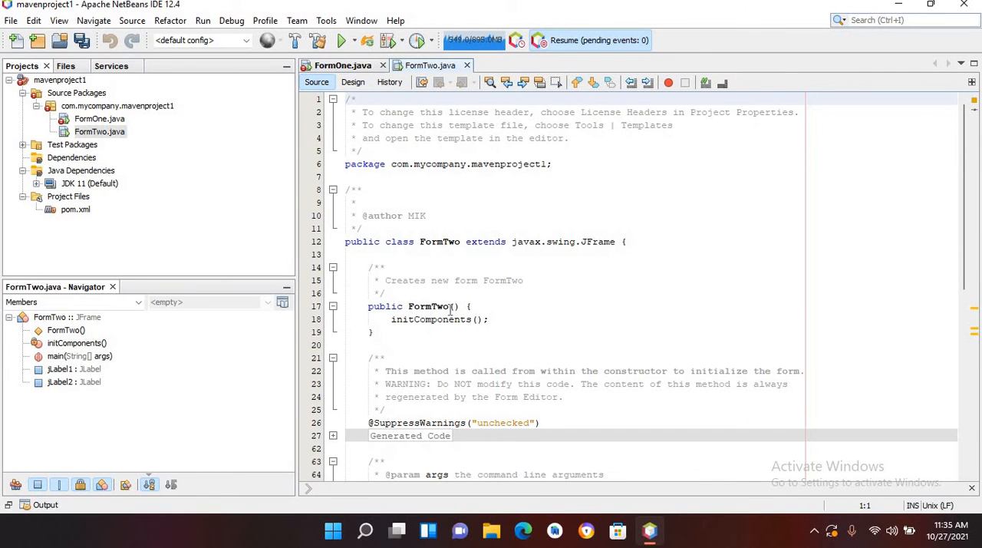
left_click(455, 307)
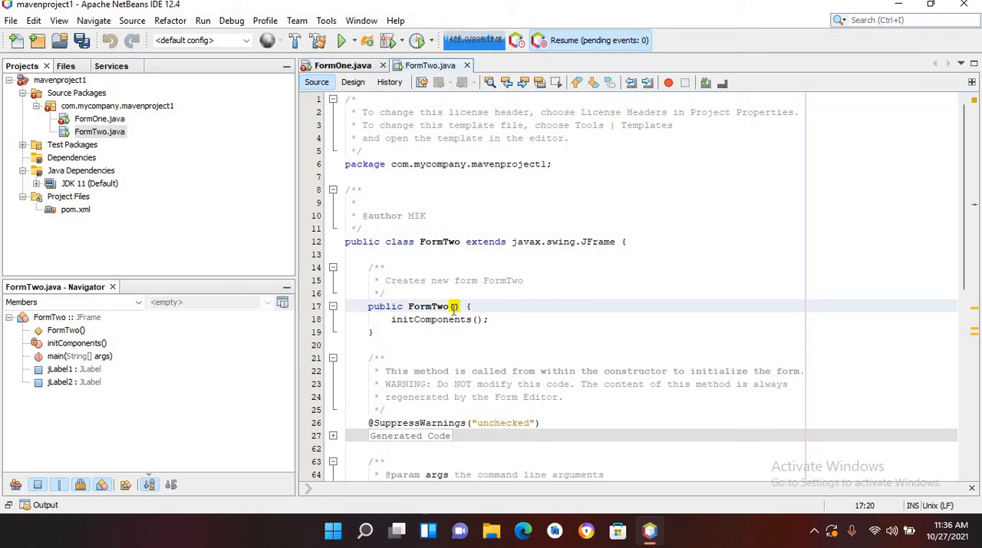
type("String")
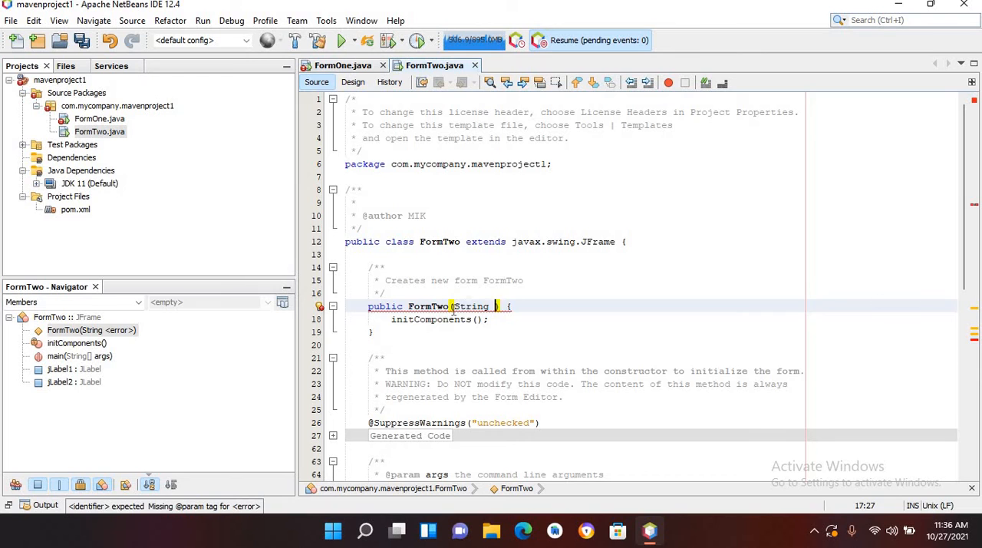
type("name")
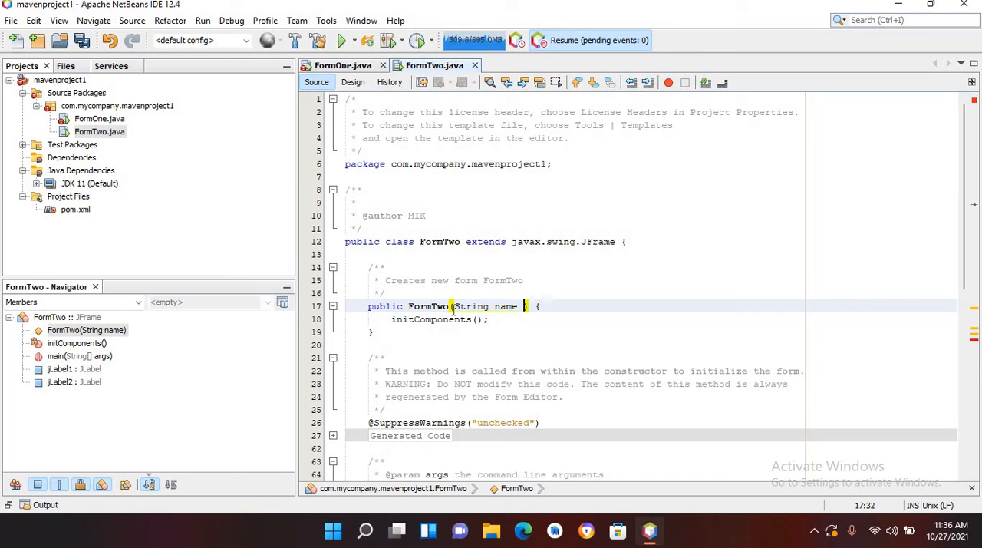
type(", S")
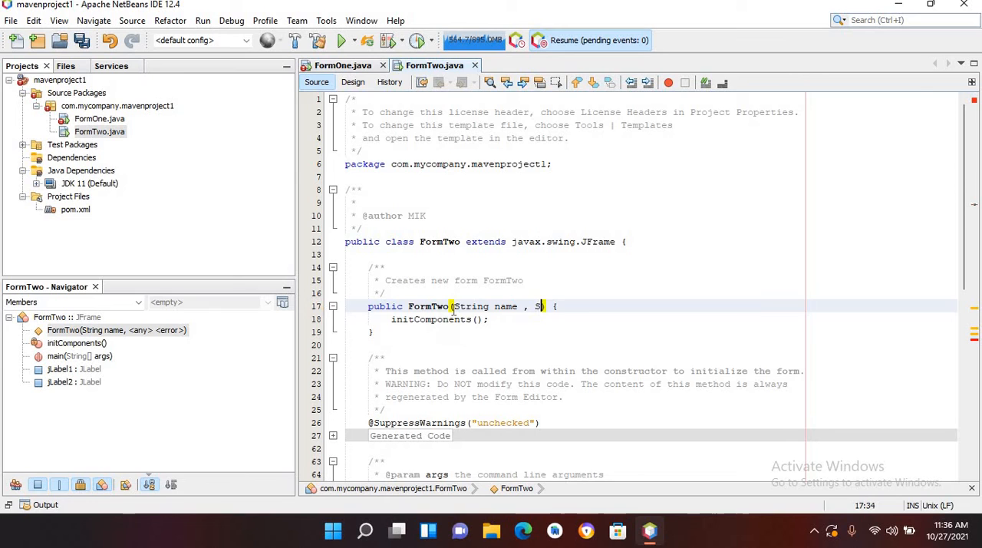
type("tring secondName")
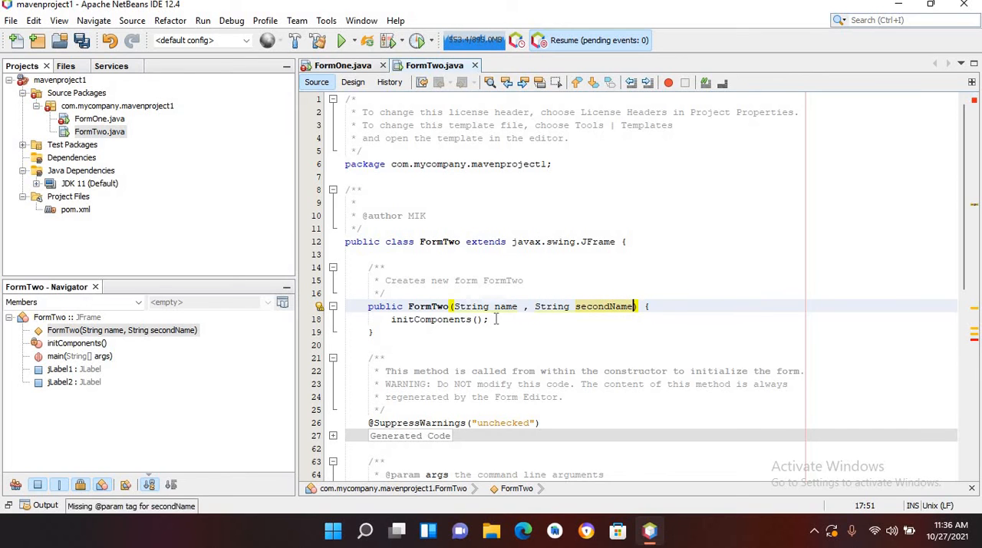
- After initComponents(), add jLabel1.setText(name); and jLabel2.setText(secondName);
key("enter")
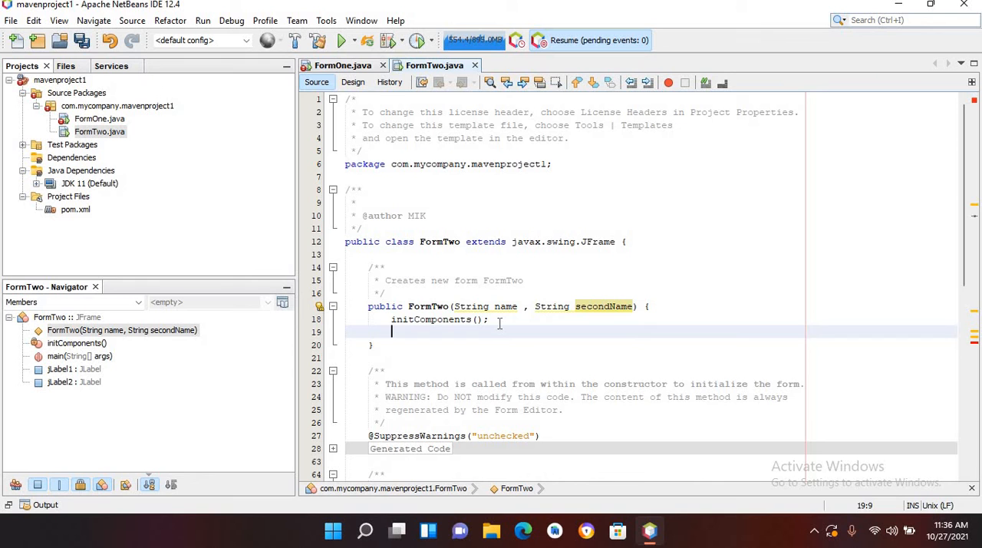
type("j")
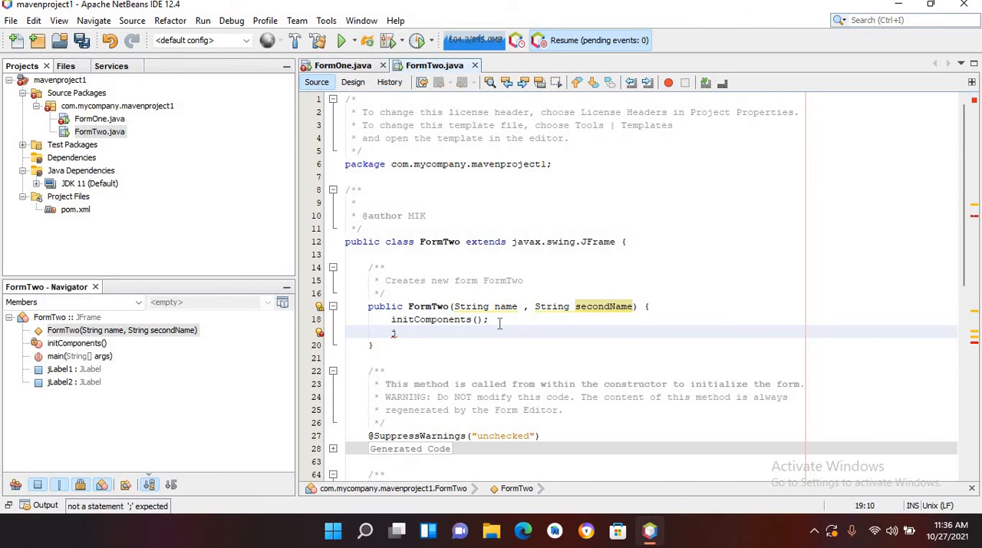
type("Label1.")
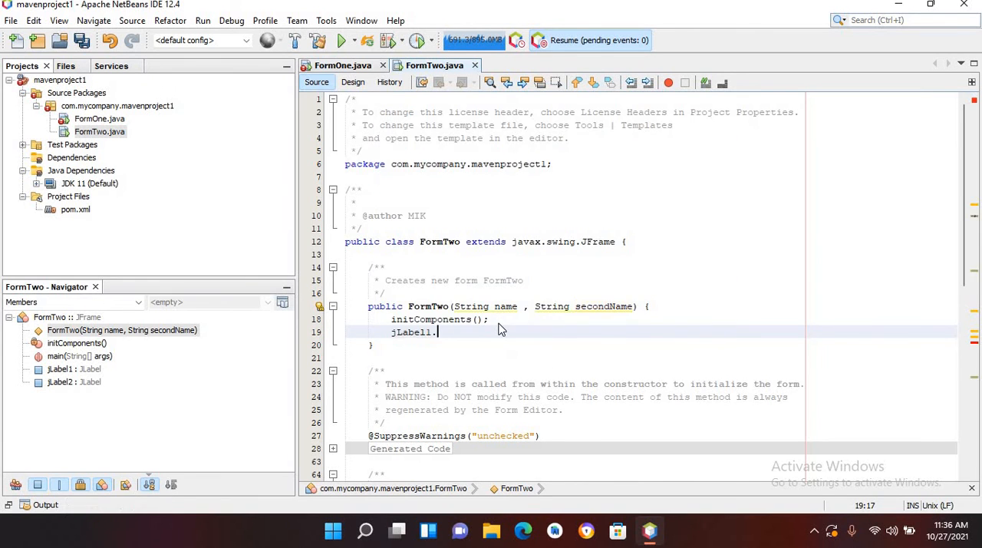
type("setText(name);")
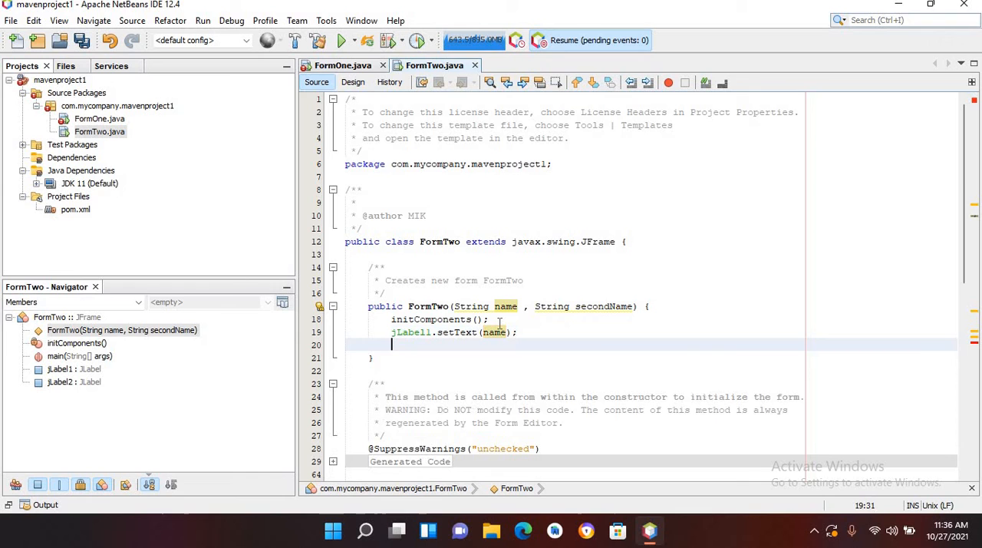
type("jLabel2.s")
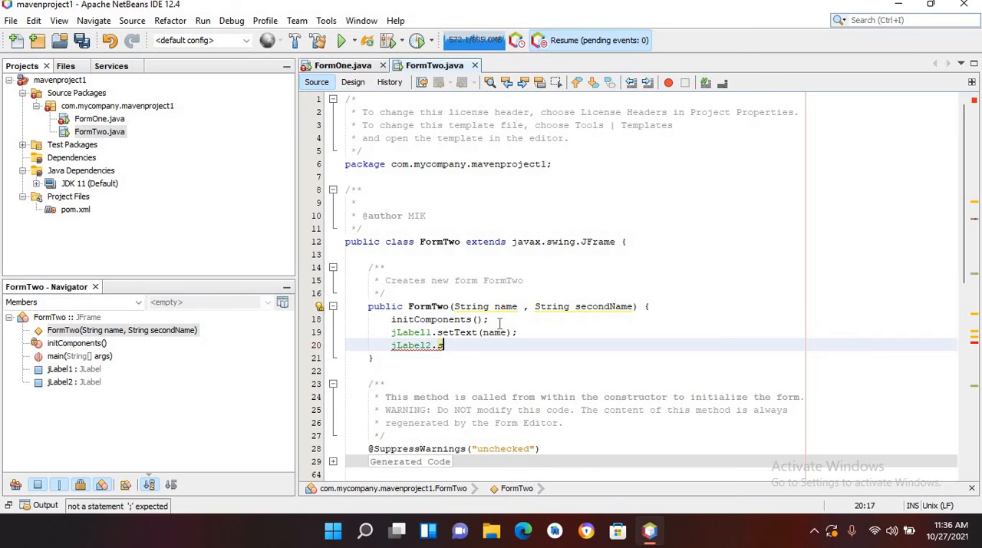
type("etText")
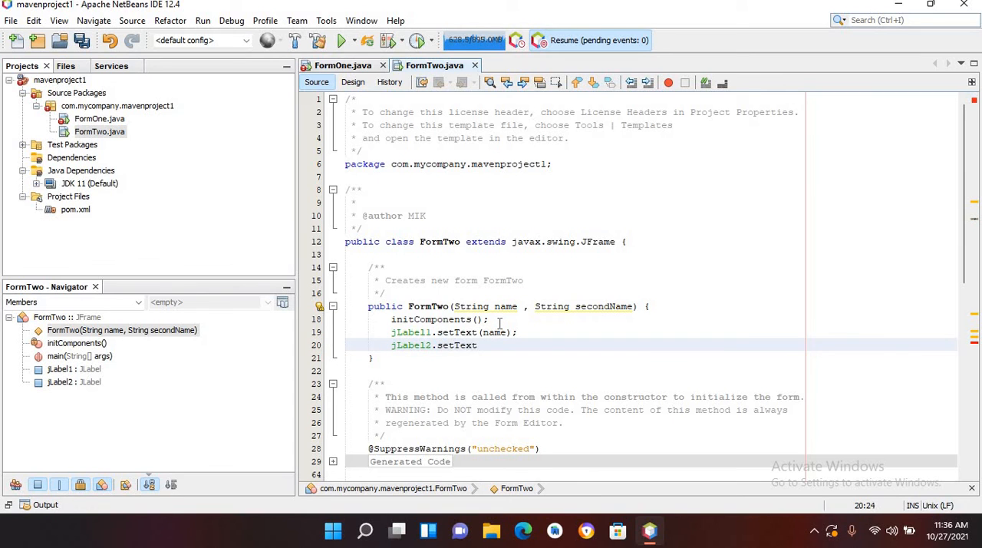
type("()")
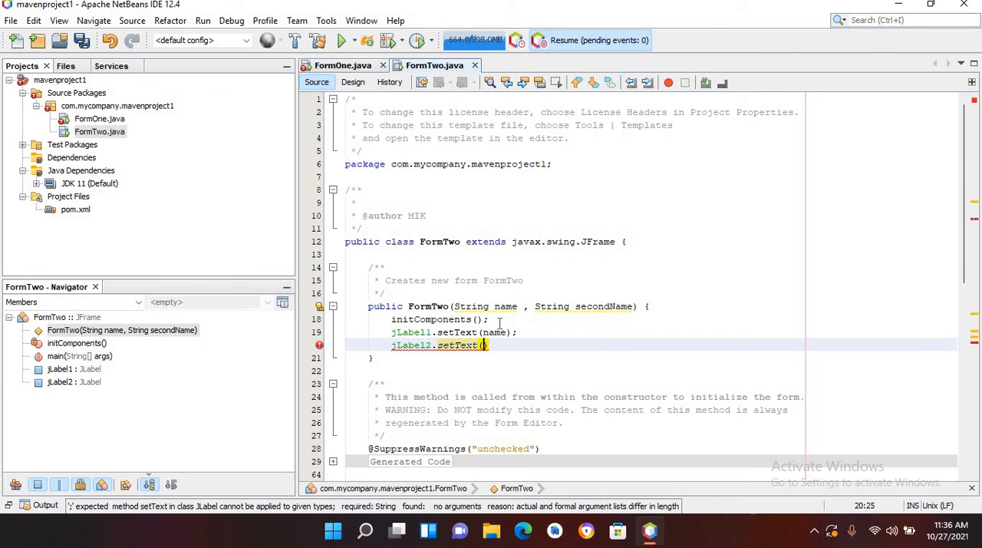
type("secondName")
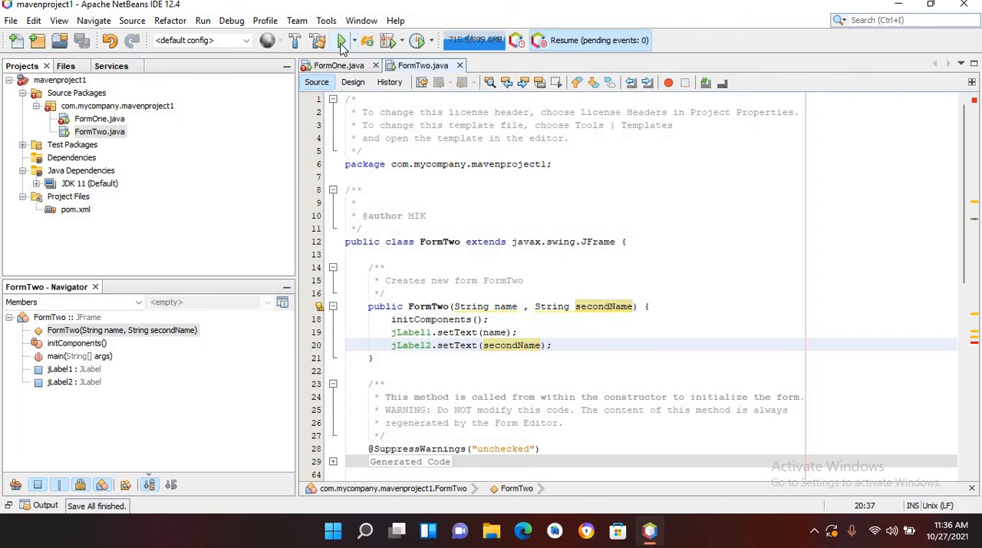
- Run the project, enter 'MIK' and 'Tarakzai', and send them so FormTwo's labels display both
left_click(341, 40)
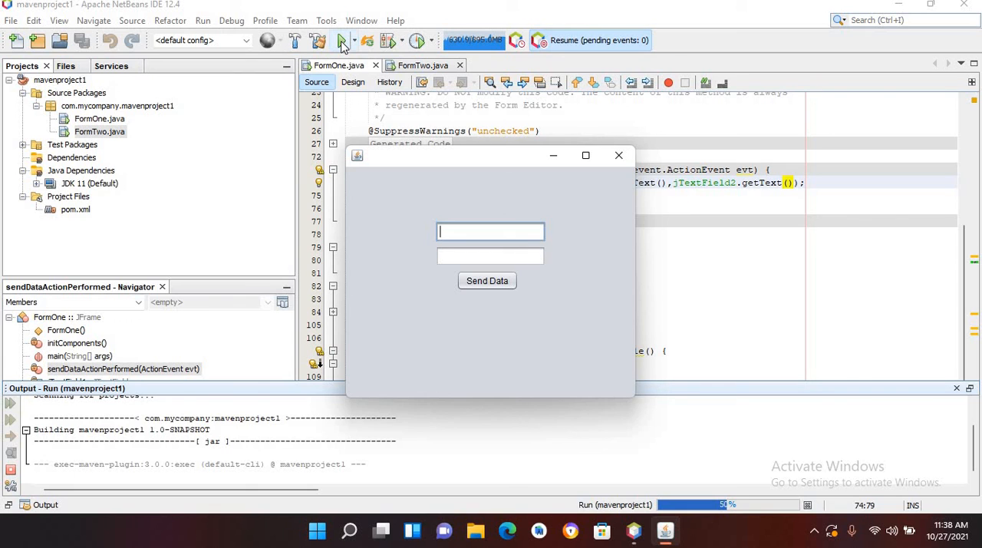
type("M")
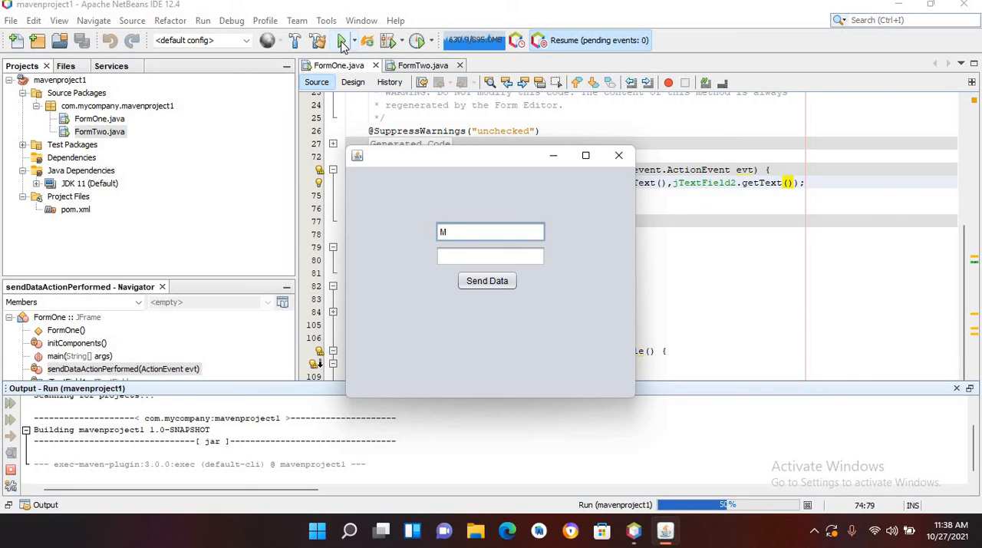
type("IK")
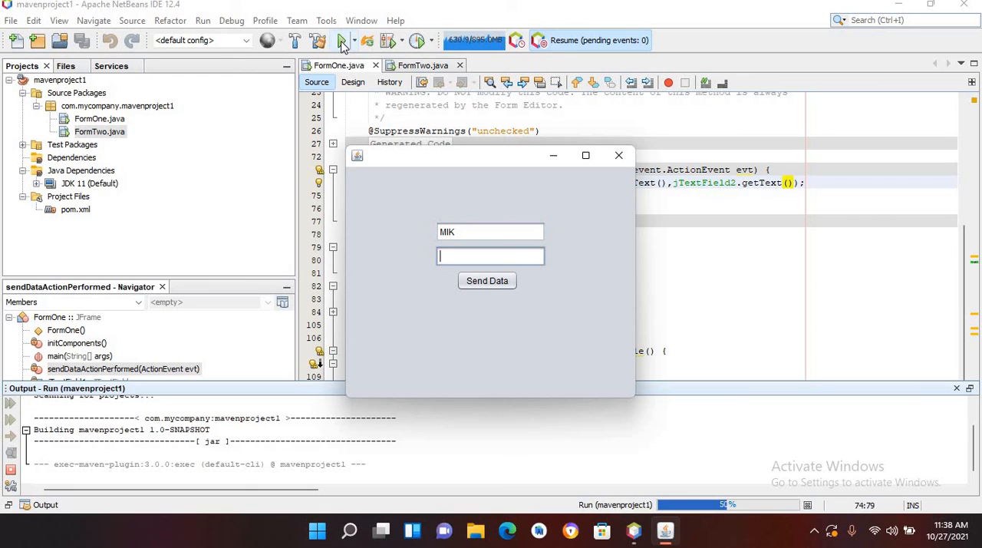
type("Tarak")
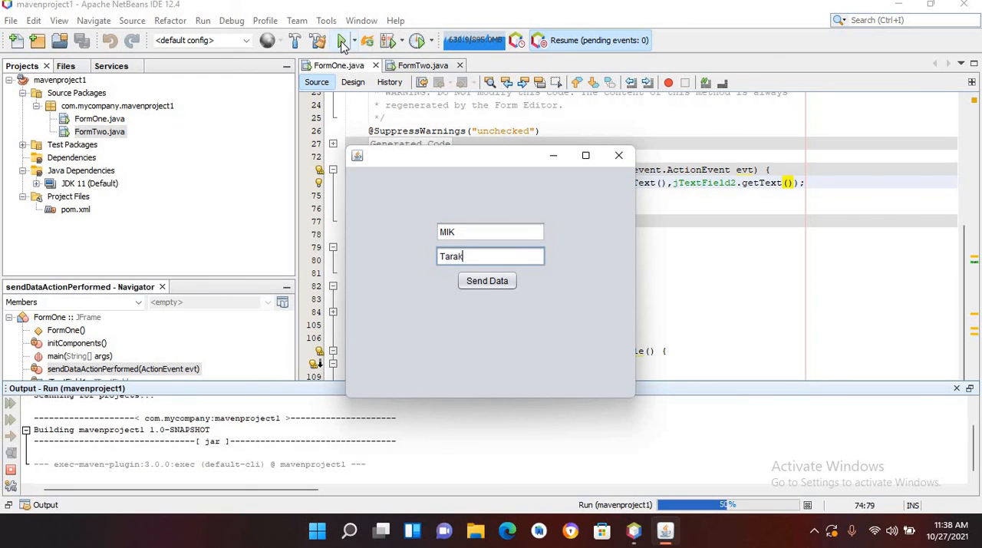
type("zai")
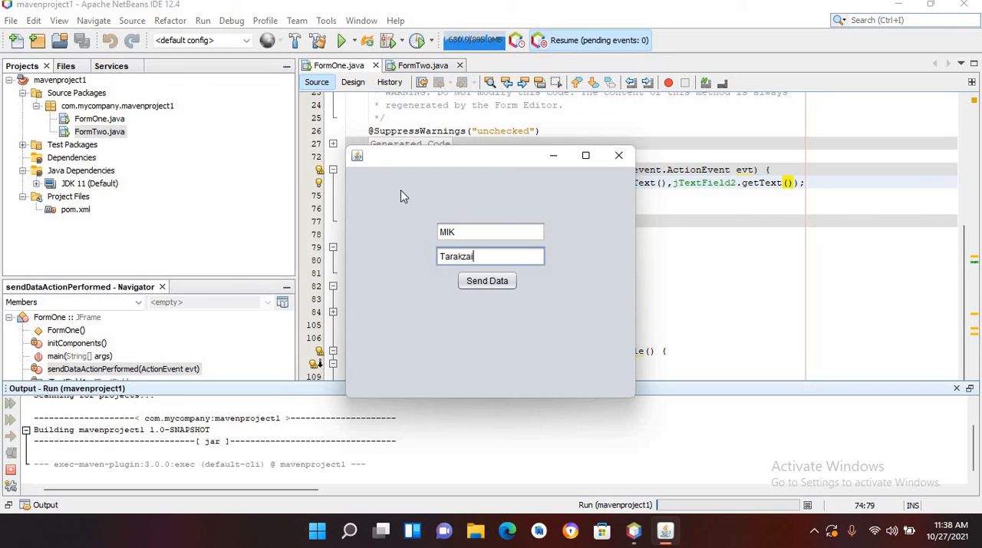
left_click(486, 279)
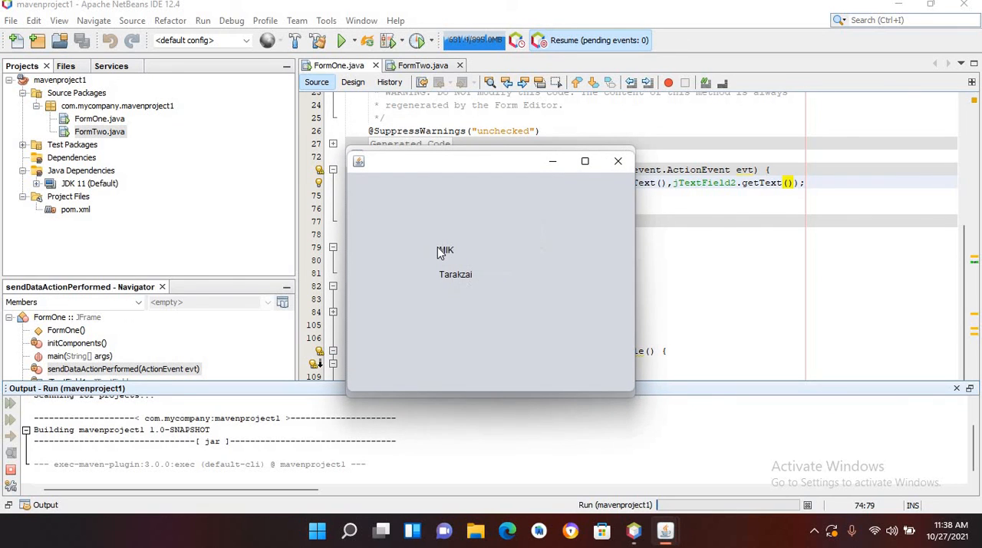
mouse_move(473, 255)
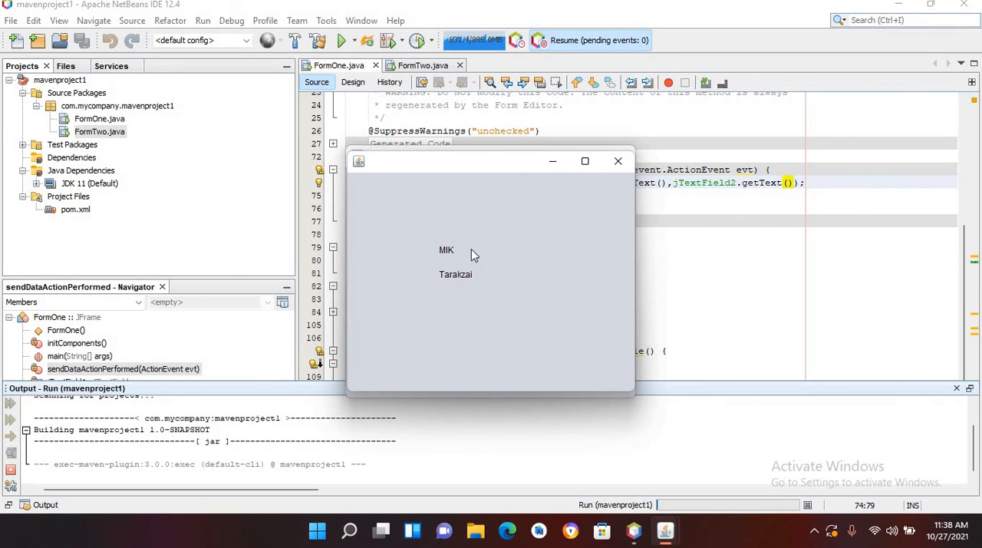
mouse_move(525, 193)
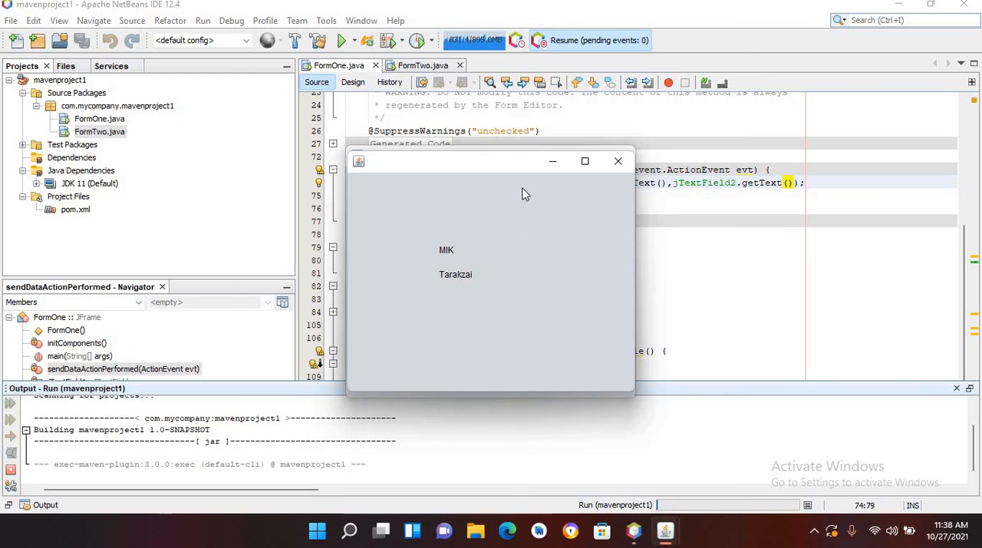